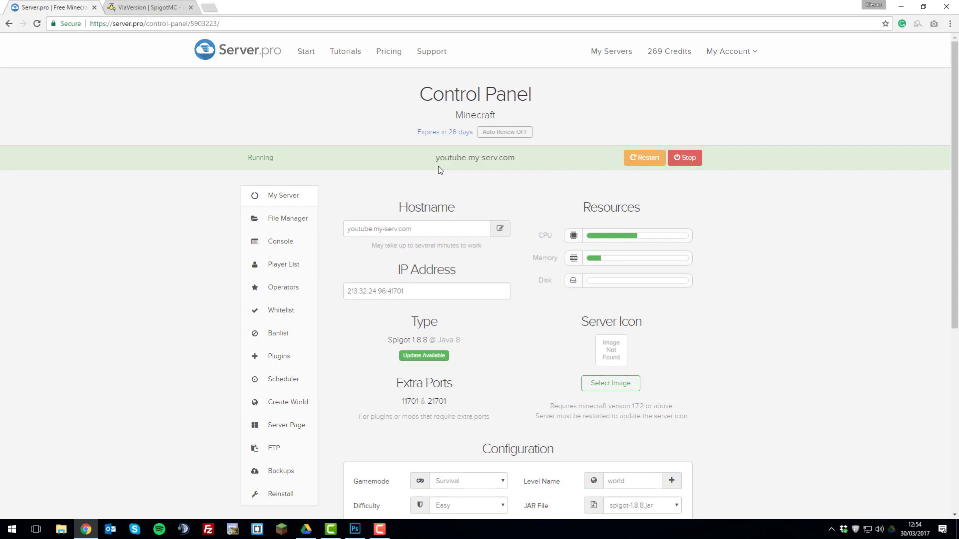
pyautogui.moveTo(540, 217)
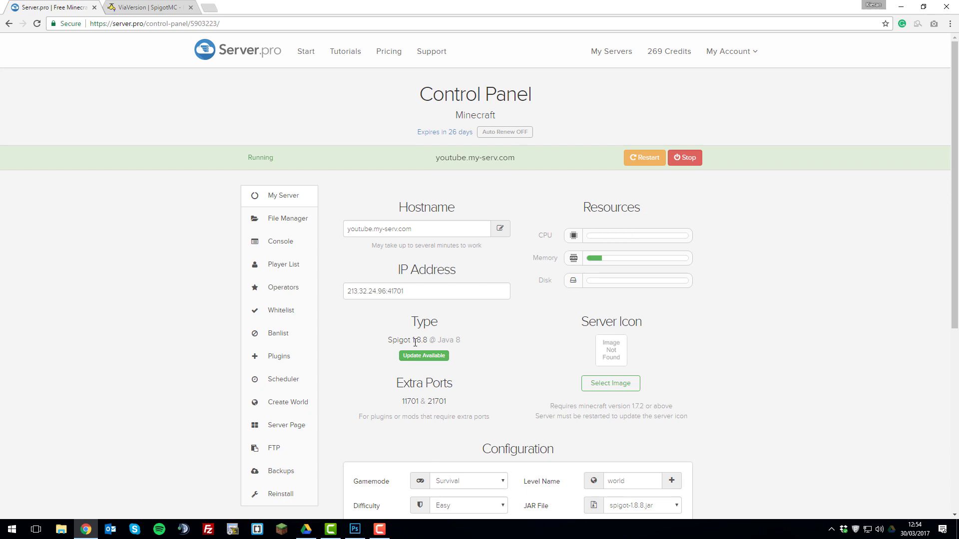
# Bring up the ViaVersion SpigotMC page and scroll to its client/server version compatibility table.
pyautogui.click(147, 7)
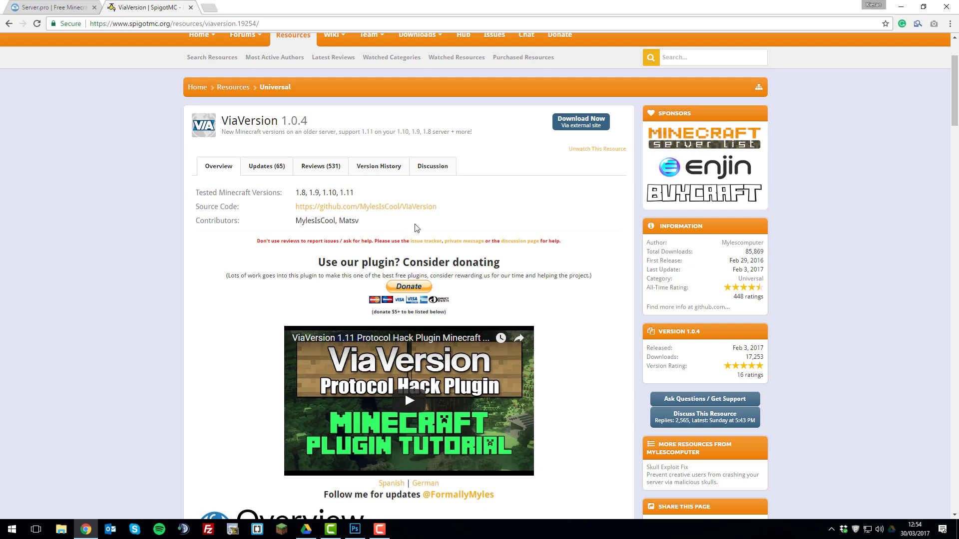
pyautogui.scroll(-3)
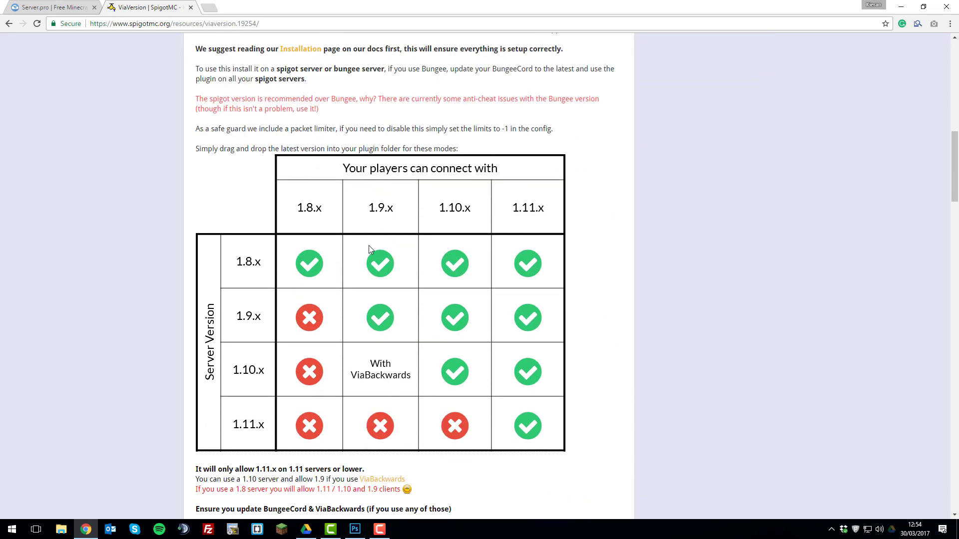
pyautogui.scroll(-3)
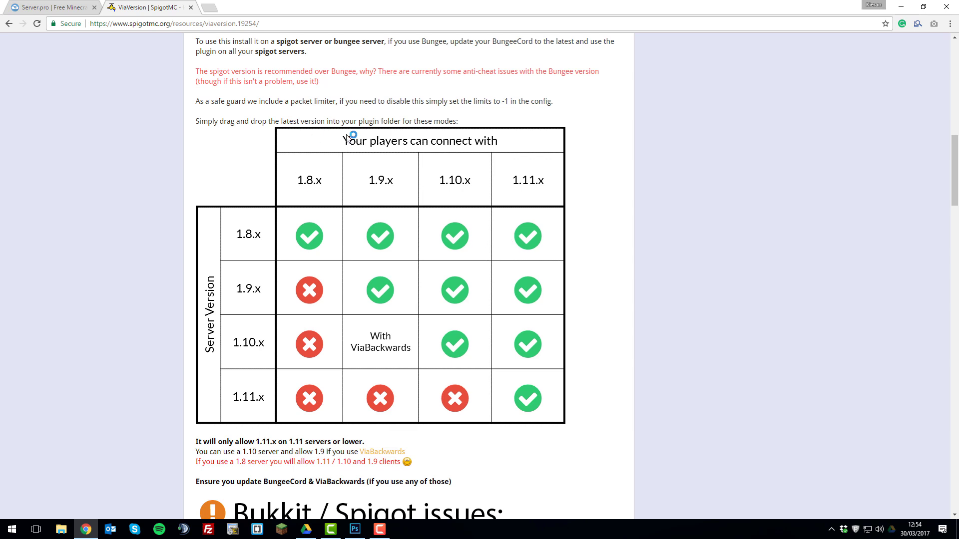
pyautogui.moveTo(309, 287)
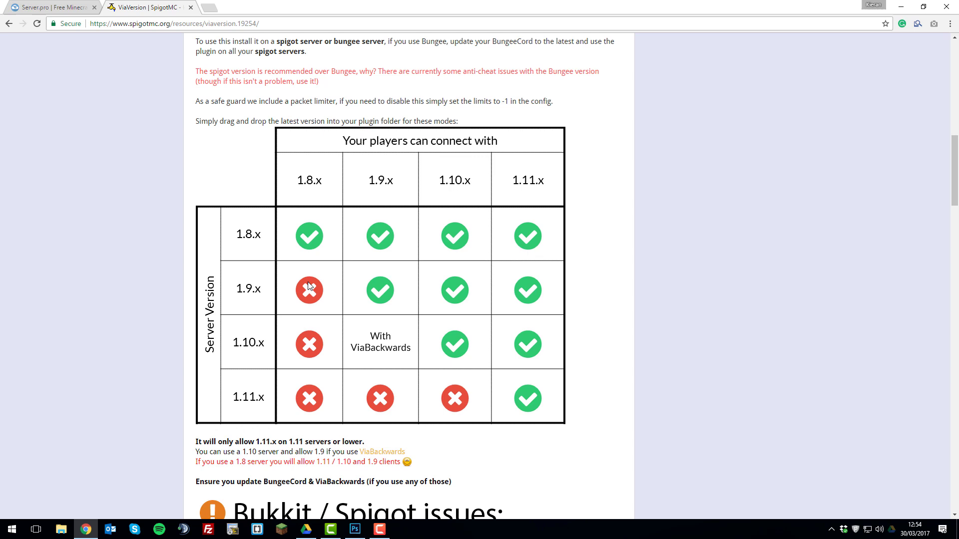
pyautogui.moveTo(259, 244)
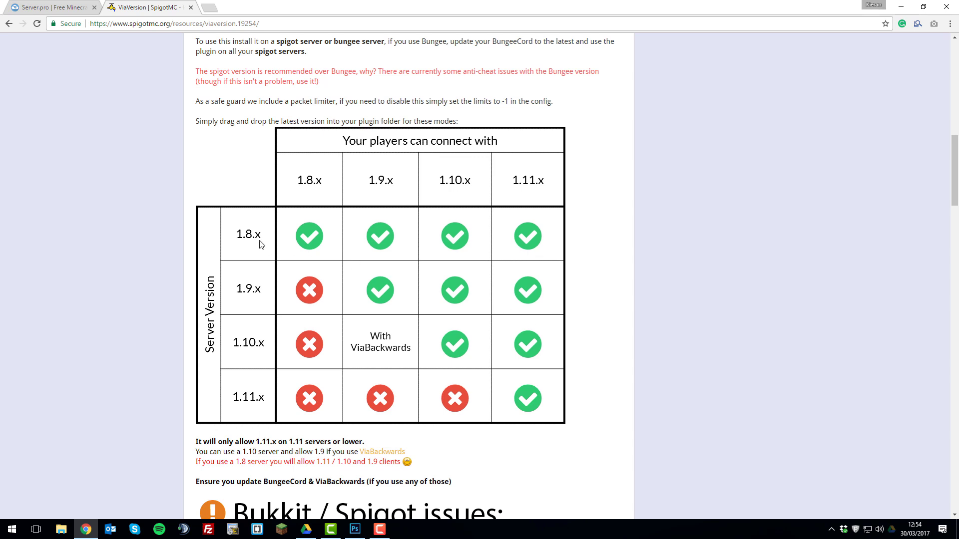
pyautogui.moveTo(266, 227)
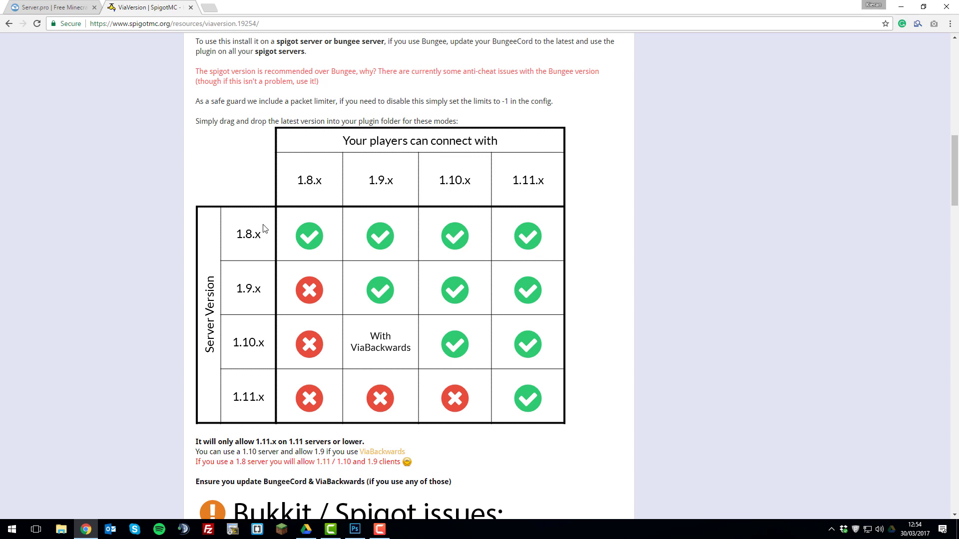
pyautogui.moveTo(308, 242)
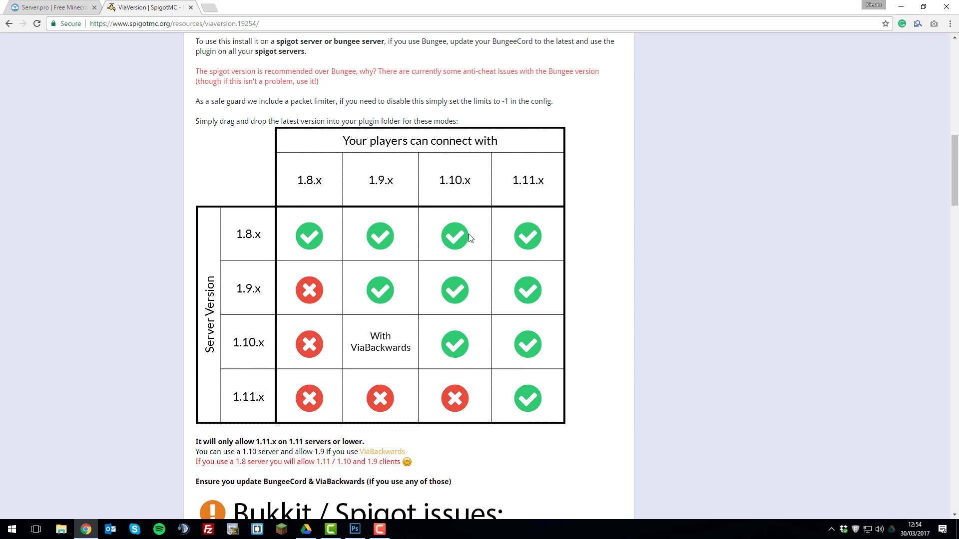
pyautogui.moveTo(541, 232)
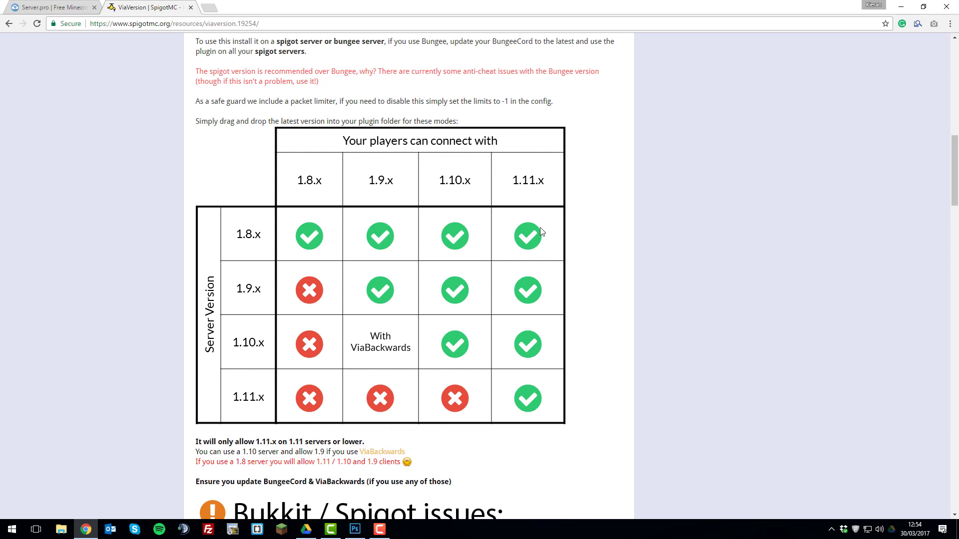
pyautogui.moveTo(255, 295)
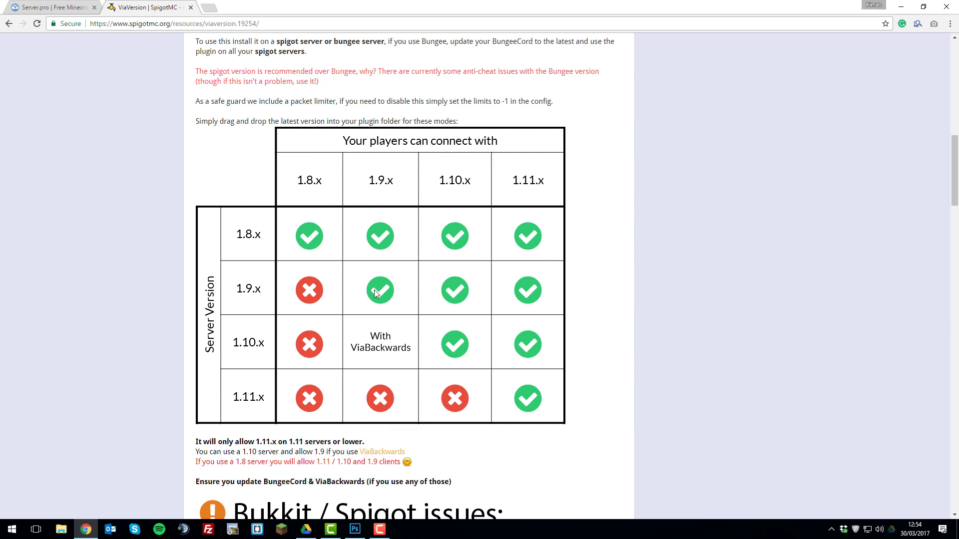
pyautogui.moveTo(537, 296)
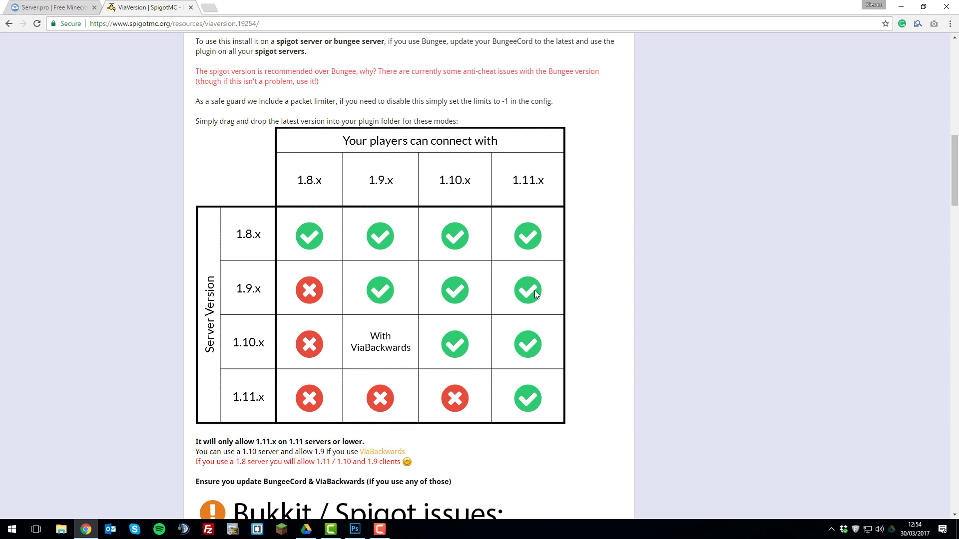
pyautogui.moveTo(247, 355)
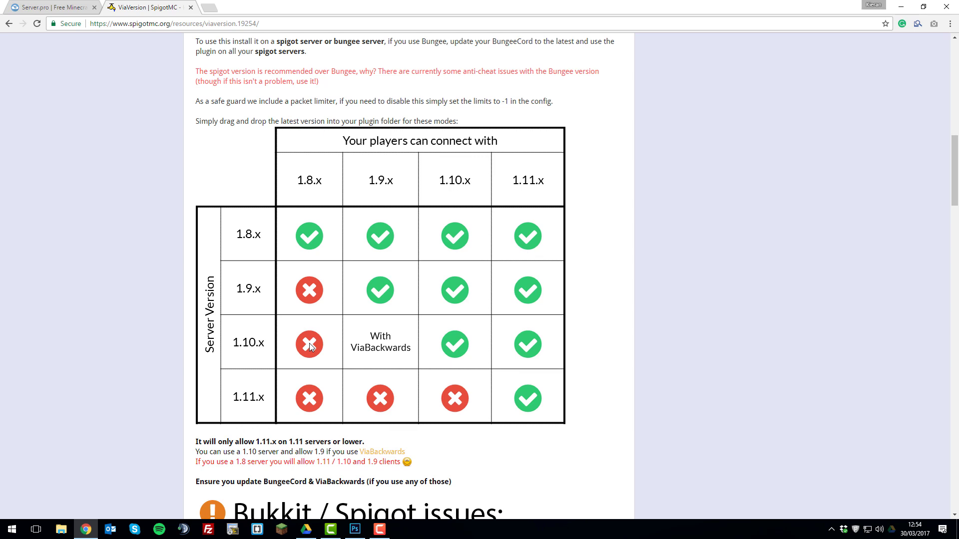
pyautogui.moveTo(379, 349)
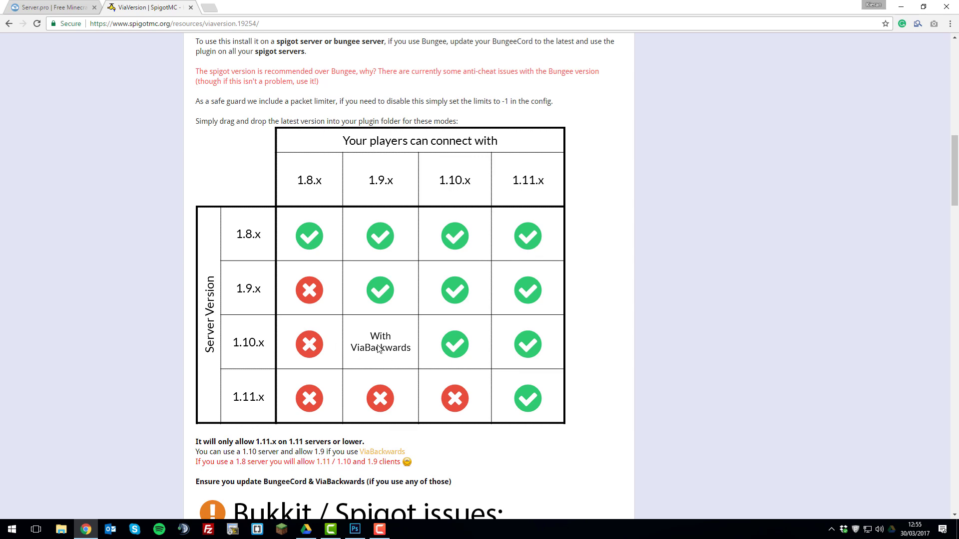
pyautogui.moveTo(378, 360)
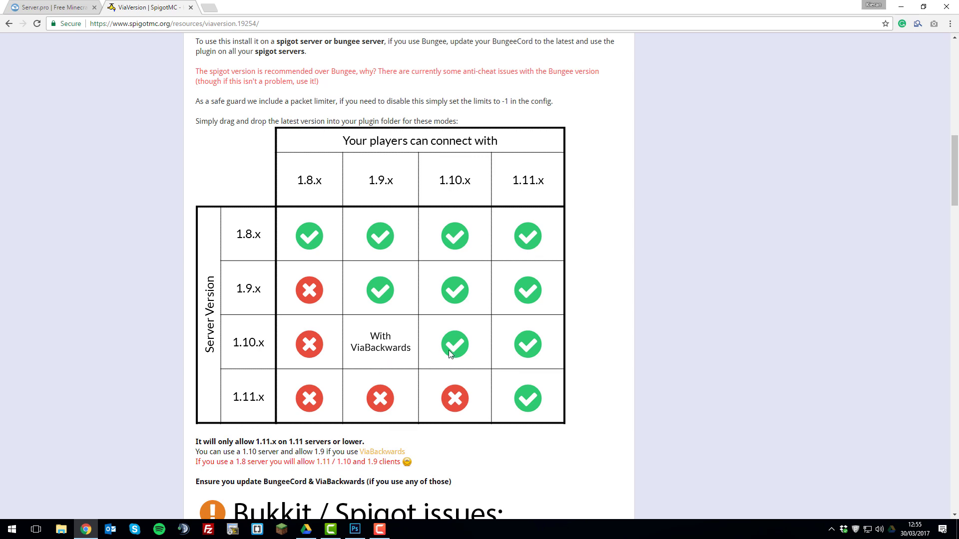
pyautogui.moveTo(524, 342)
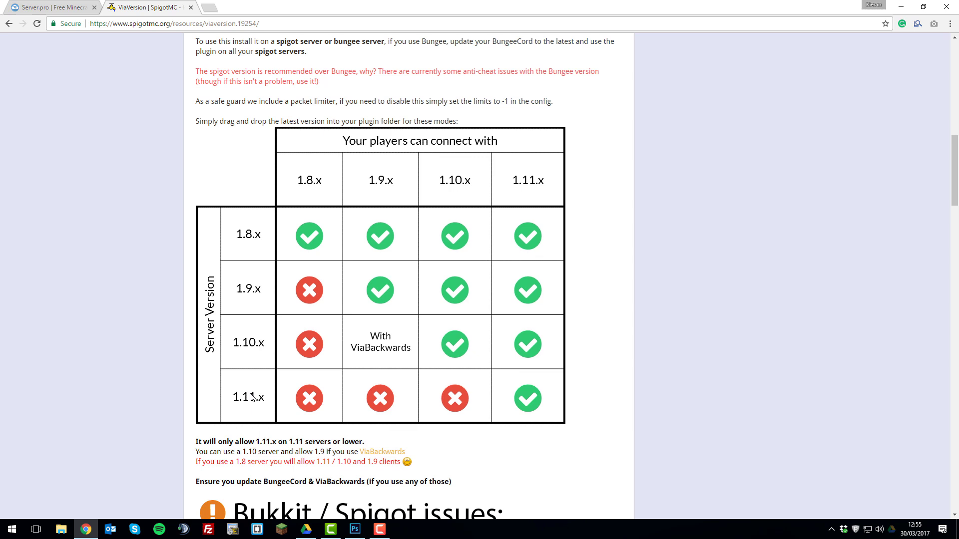
pyautogui.moveTo(254, 415)
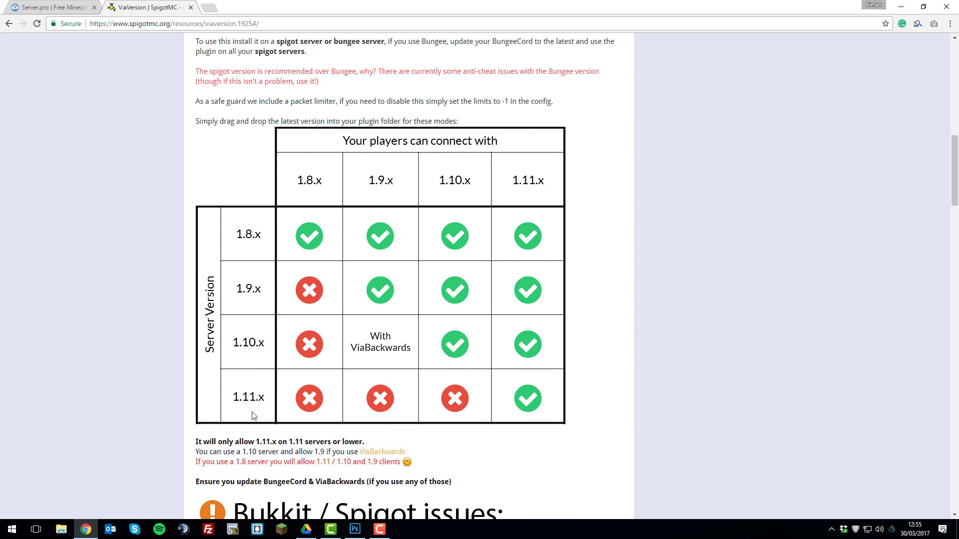
pyautogui.moveTo(422, 392)
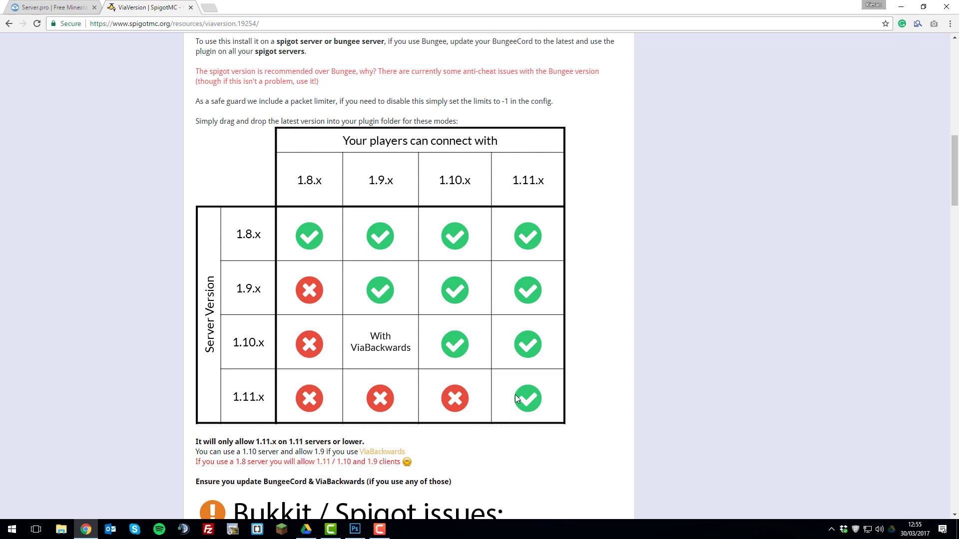
pyautogui.moveTo(429, 277)
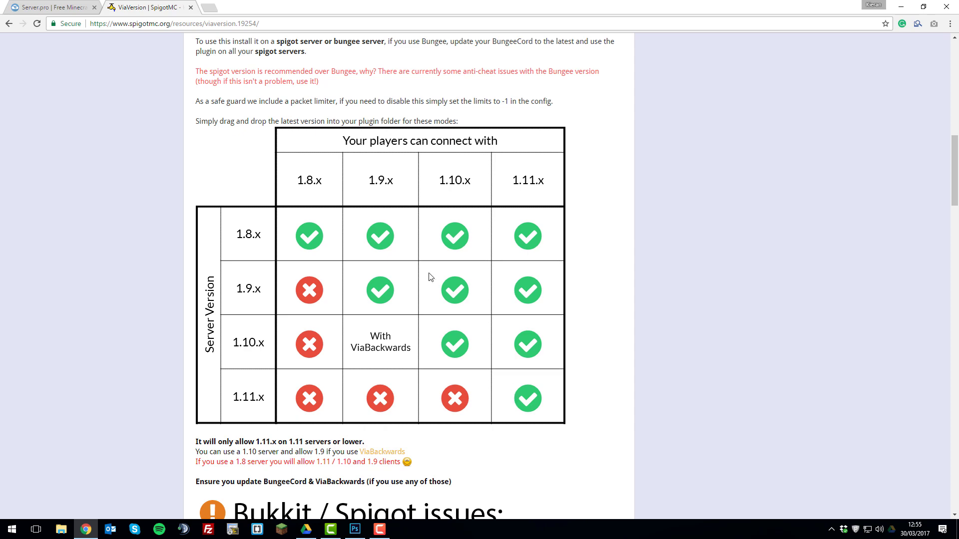
pyautogui.scroll(-3)
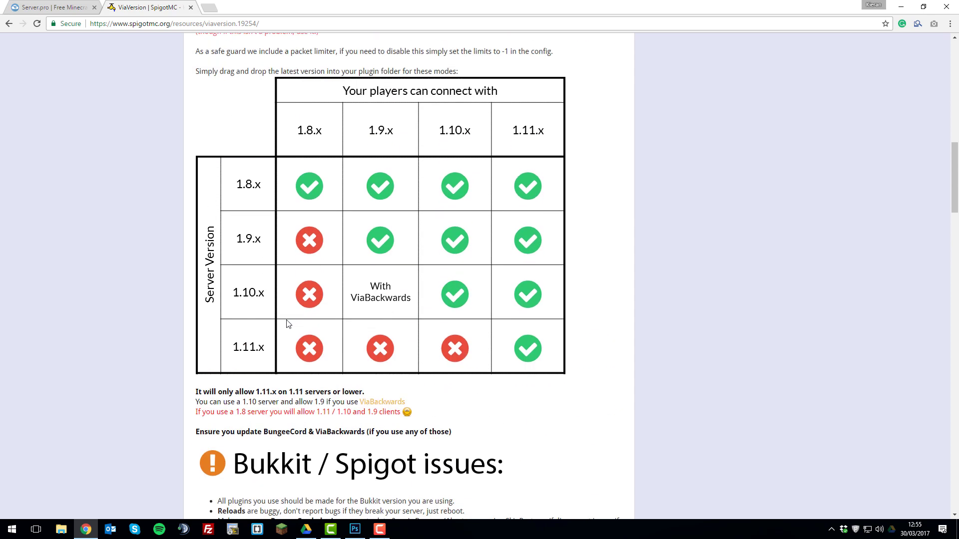
pyautogui.moveTo(360, 308)
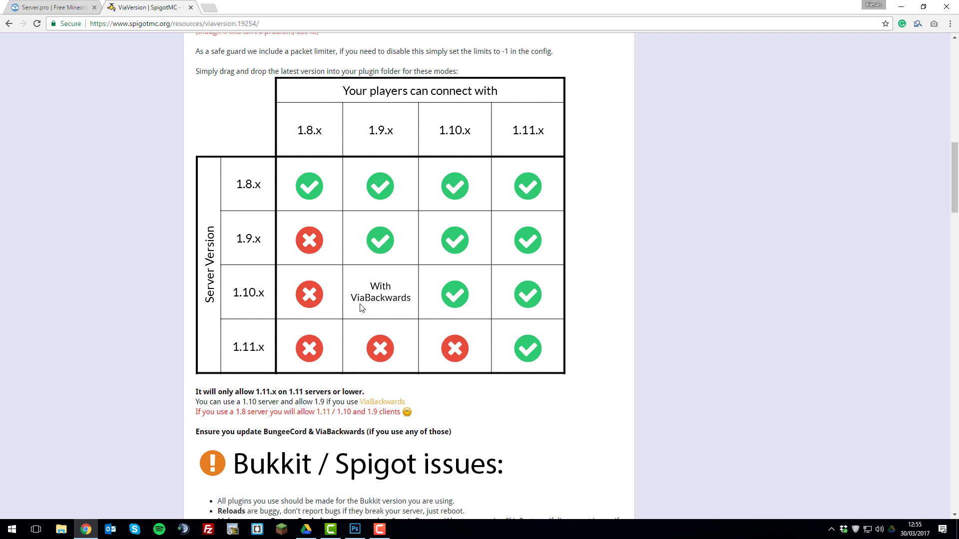
pyautogui.moveTo(388, 294)
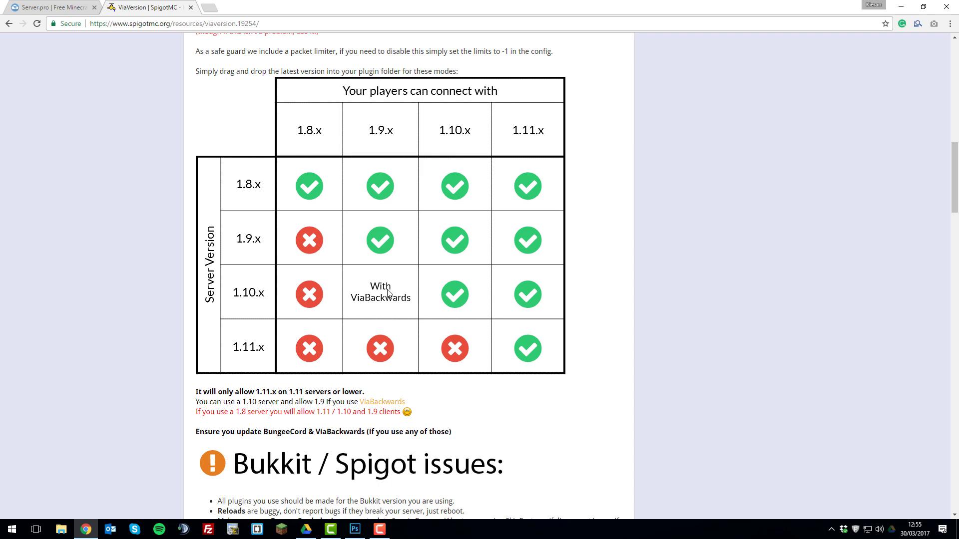
pyautogui.moveTo(405, 382)
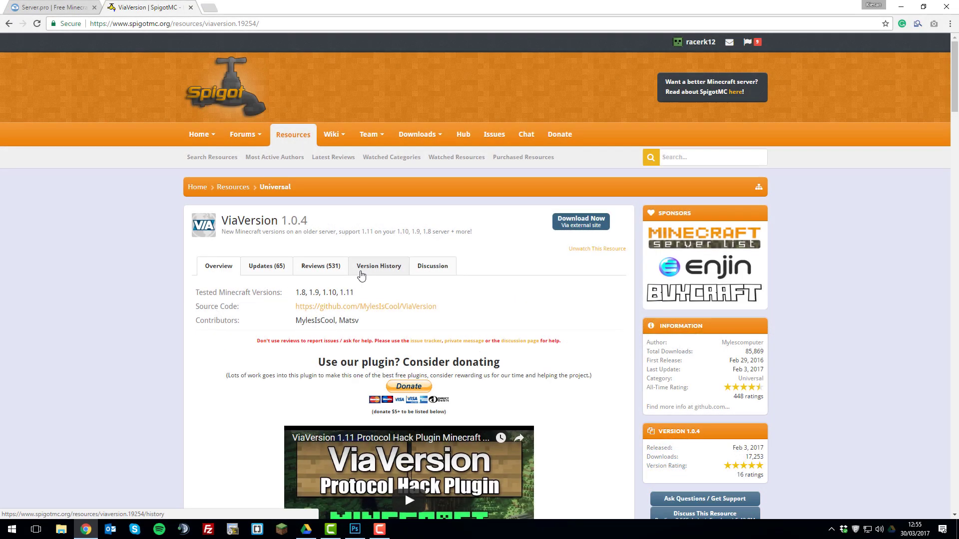
pyautogui.click(52, 7)
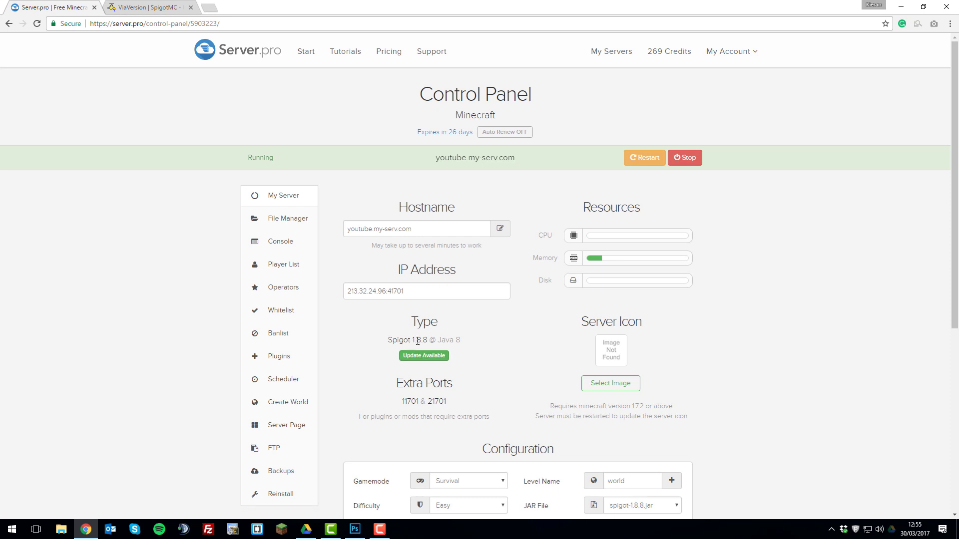
pyautogui.click(150, 7)
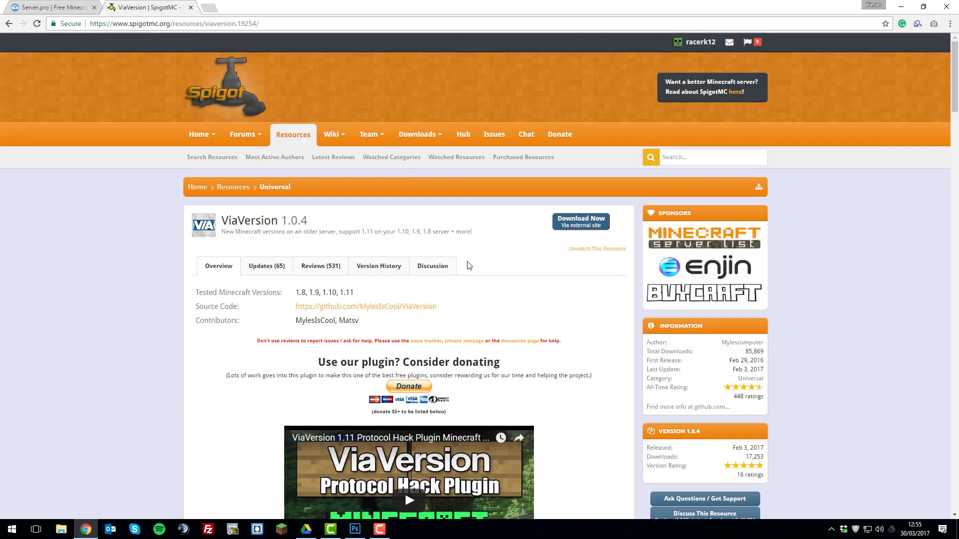
pyautogui.scroll(-3)
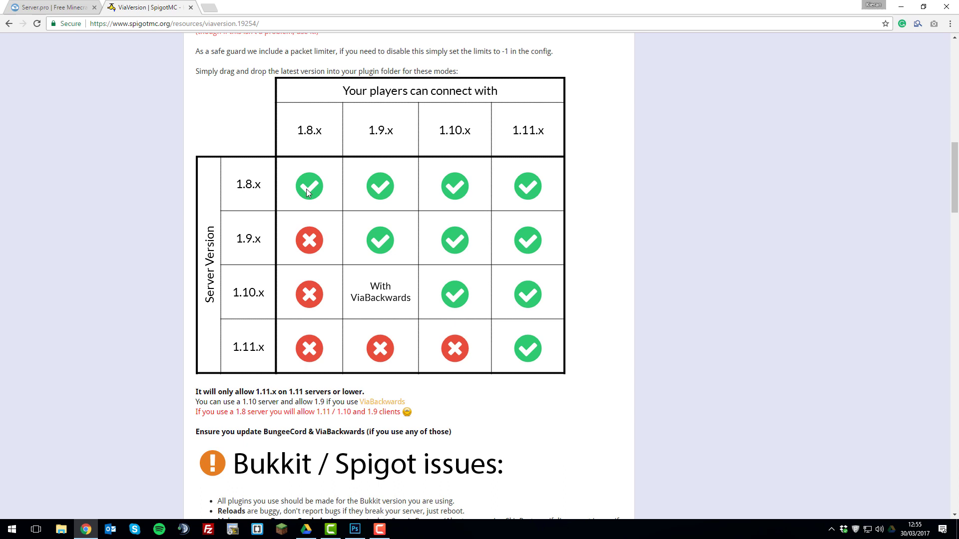
pyautogui.moveTo(249, 194)
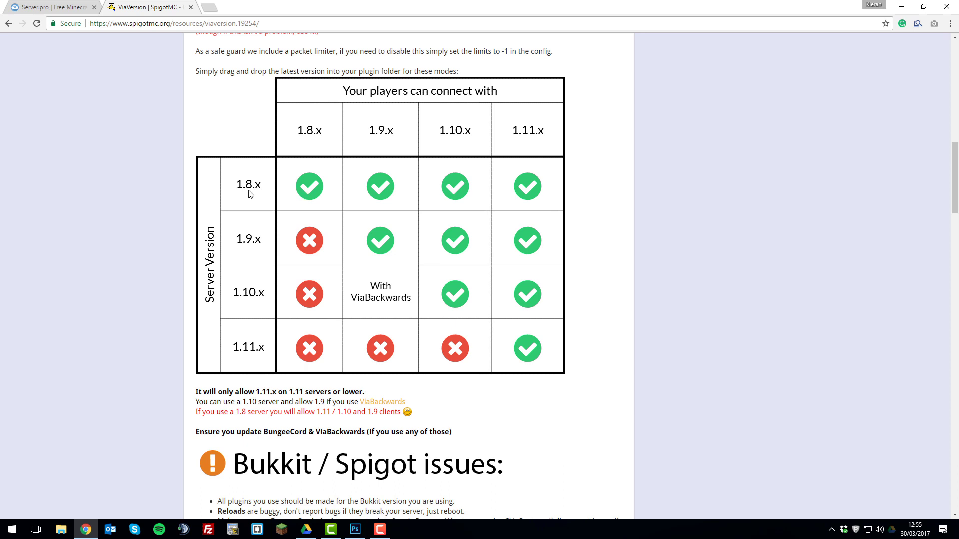
pyautogui.moveTo(319, 194)
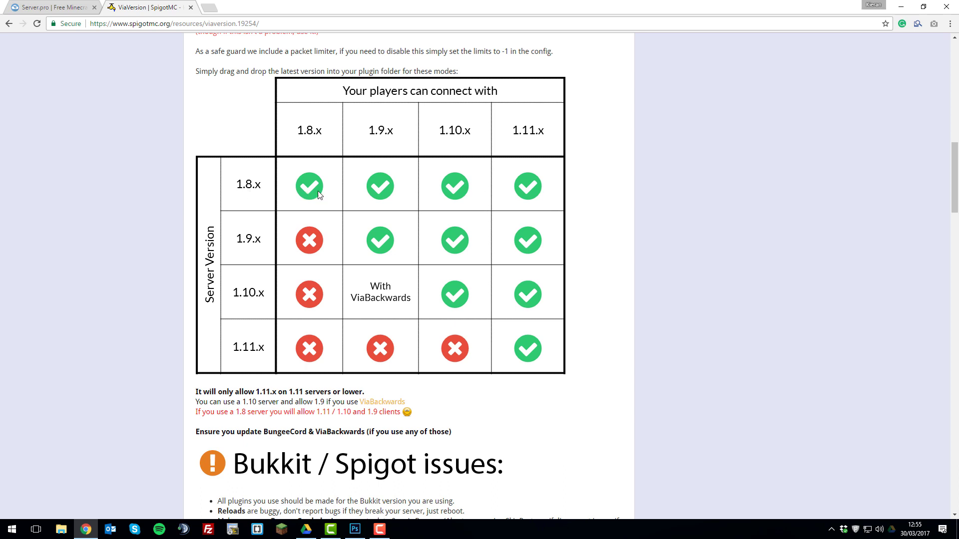
pyautogui.moveTo(457, 196)
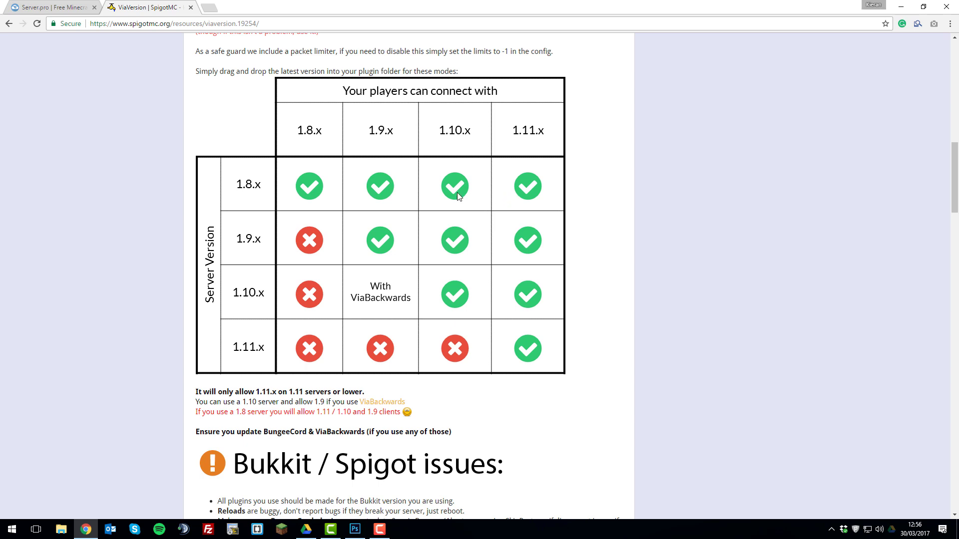
pyautogui.moveTo(413, 193)
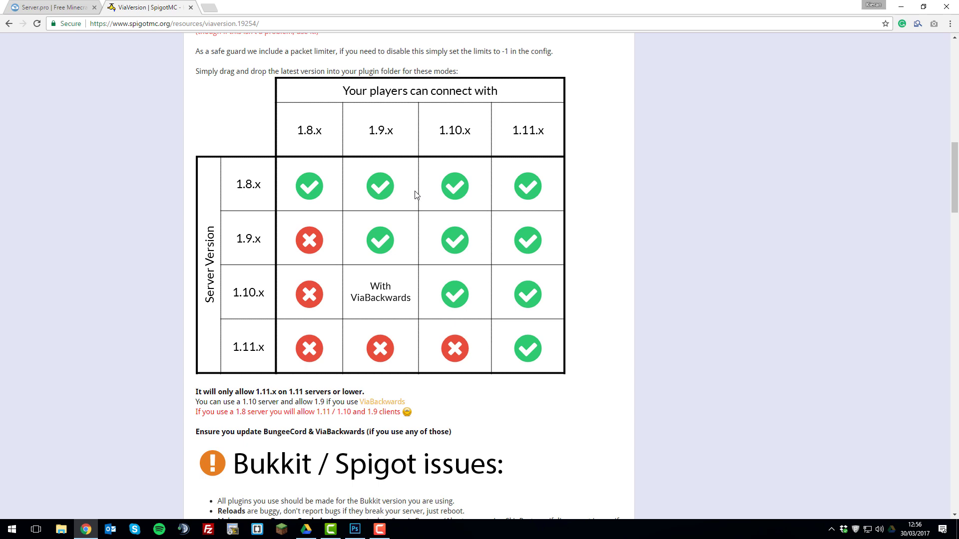
pyautogui.moveTo(399, 330)
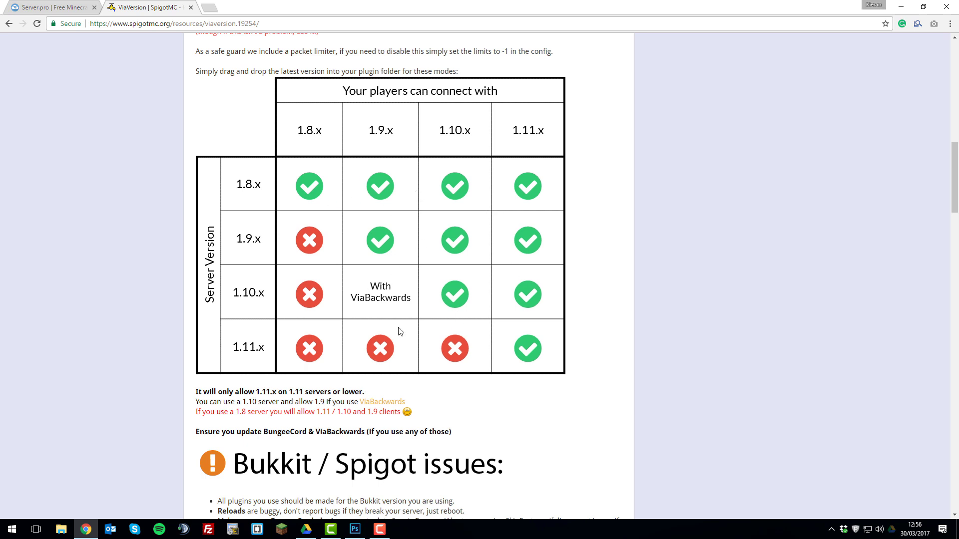
pyautogui.moveTo(444, 328)
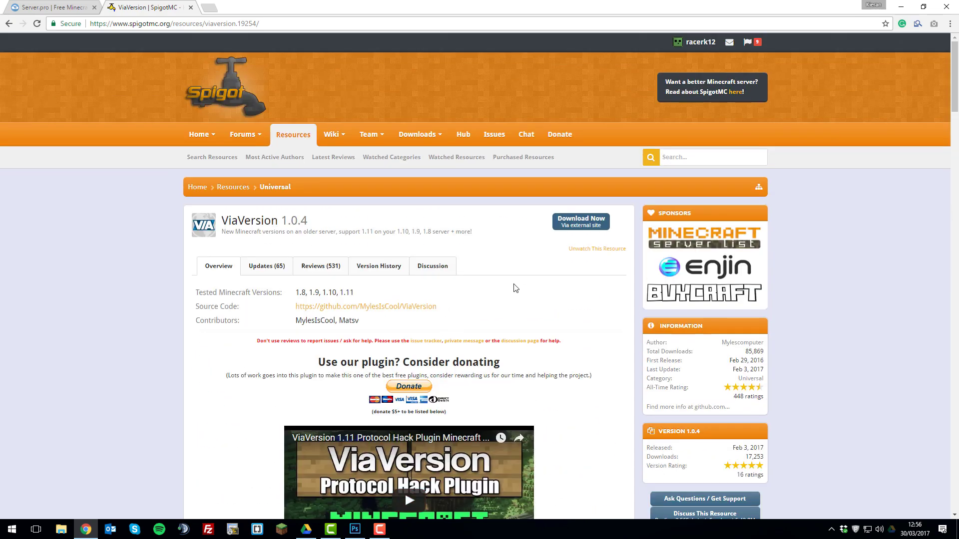
pyautogui.moveTo(580, 222)
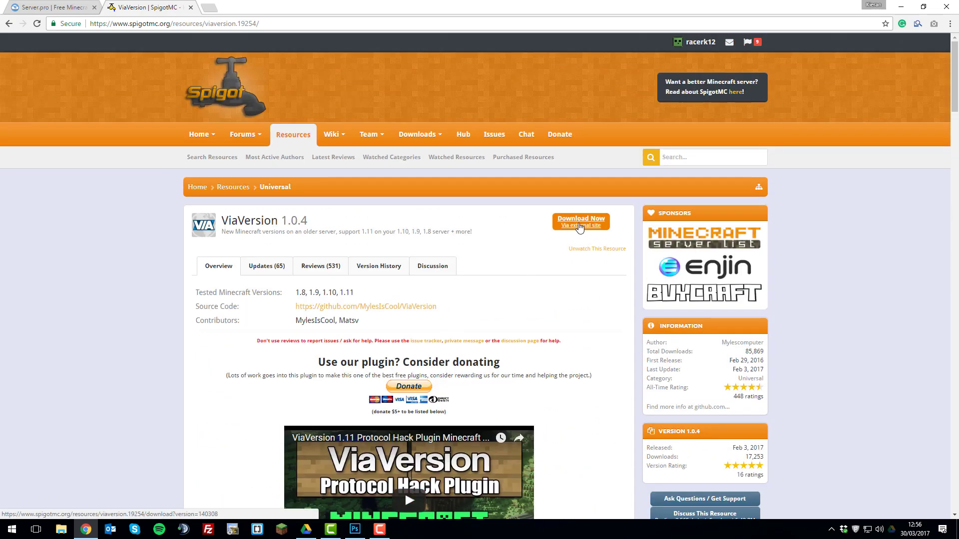
# Download ViaVersion-1.0.4.jar from SpigotMC into the Downloads folder.
pyautogui.click(581, 222)
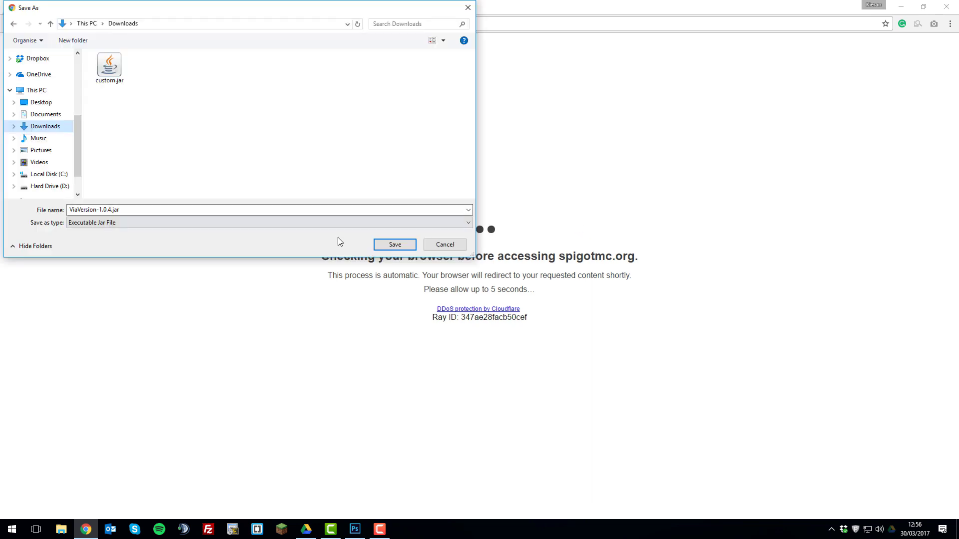
pyautogui.click(393, 244)
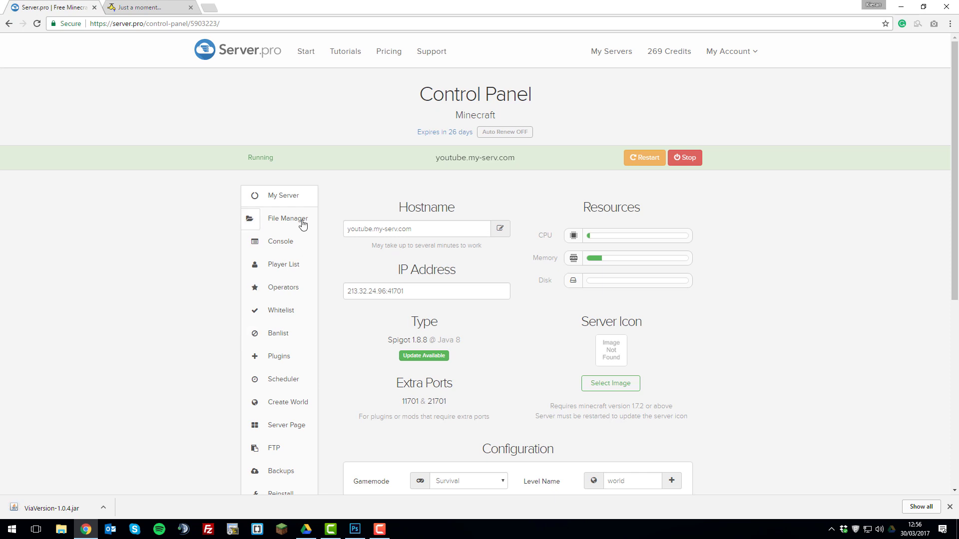
# Upload the downloaded ViaVersion-1.0.4.jar into the server's plugins folder.
pyautogui.click(287, 219)
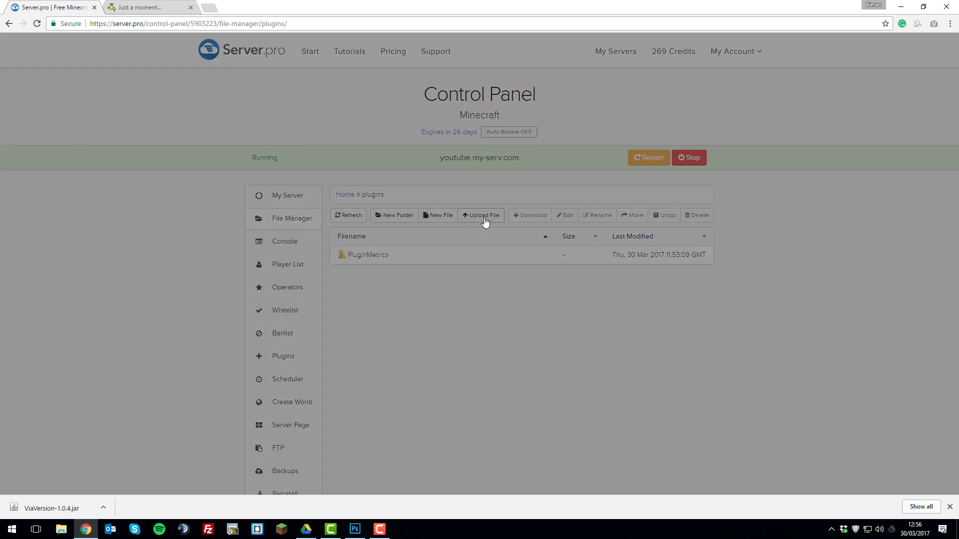
pyautogui.click(484, 216)
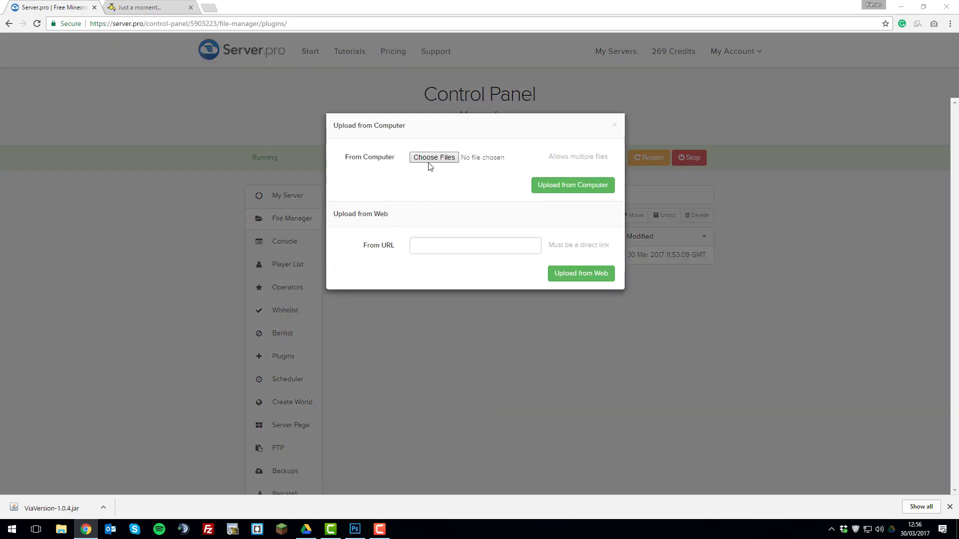
pyautogui.click(433, 157)
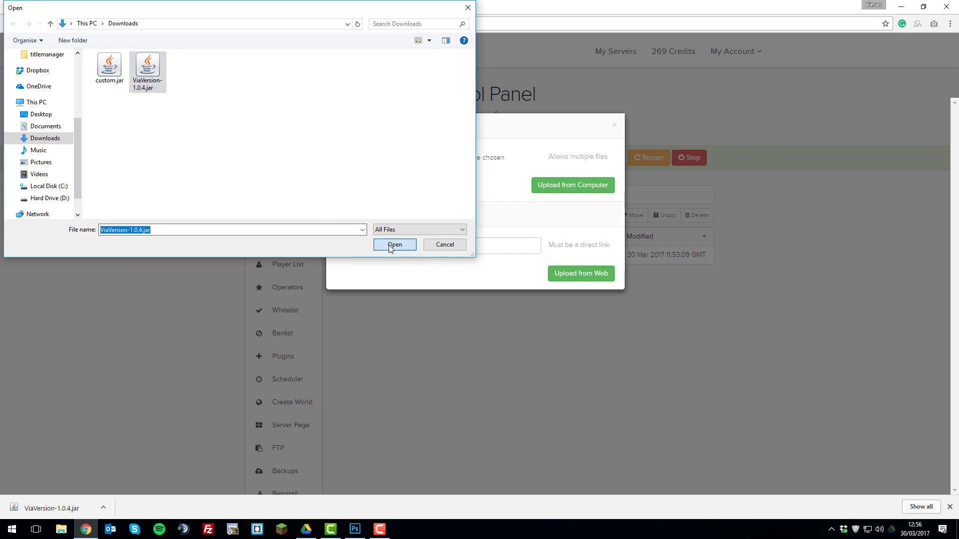
pyautogui.click(395, 244)
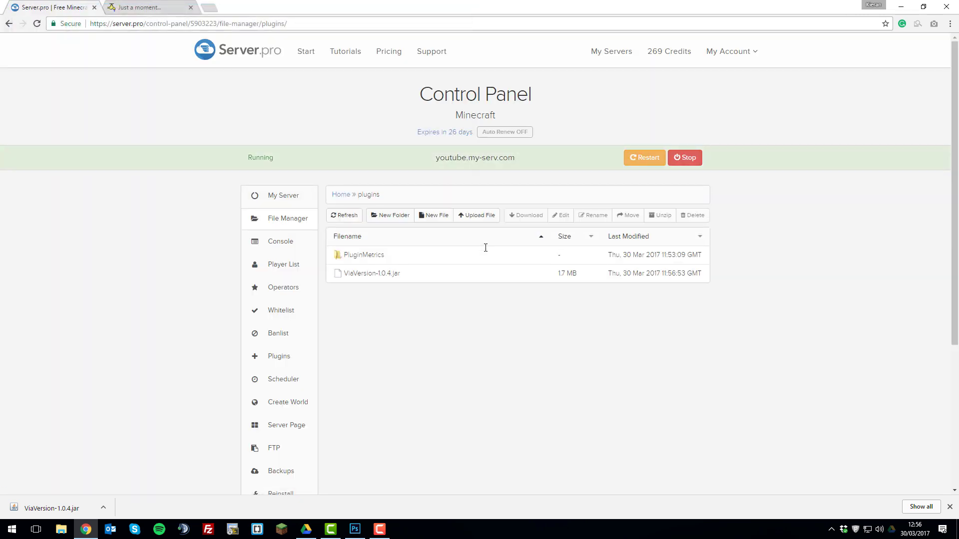
pyautogui.moveTo(643, 158)
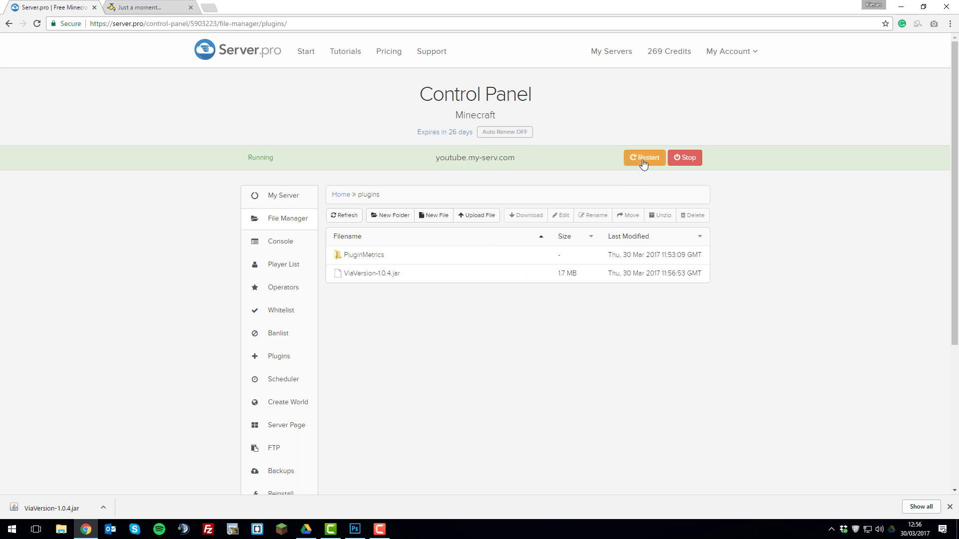
# Restart the server so ViaVersion loads and creates its plugins folder.
pyautogui.click(643, 156)
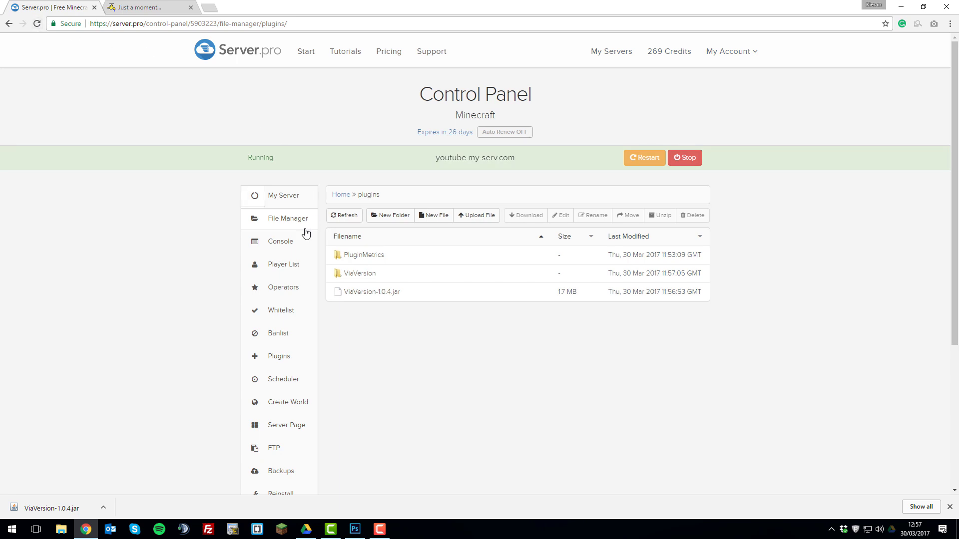
pyautogui.moveTo(360, 274)
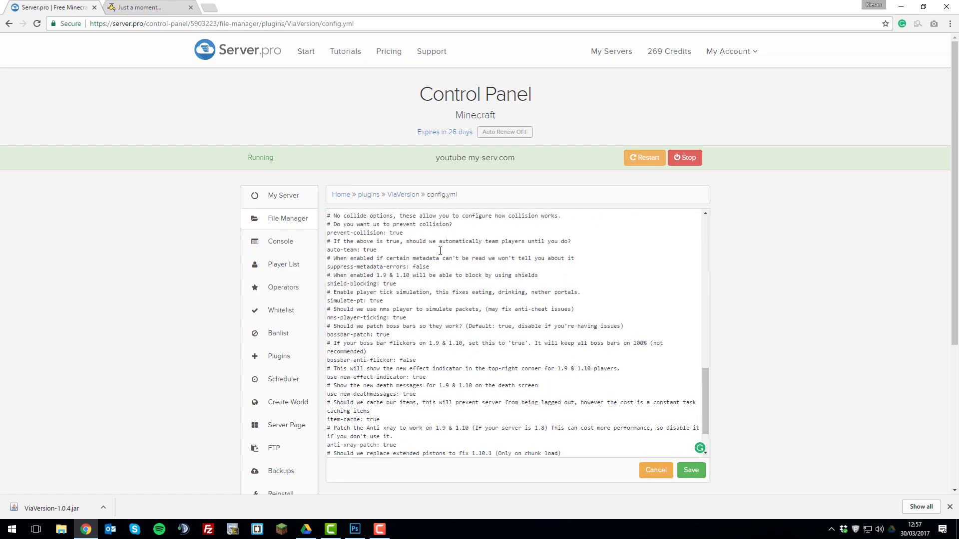
# Scroll config.yml to block-protocols and load the wiki.vg protocol numbers link in a new tab.
pyautogui.scroll(-3)
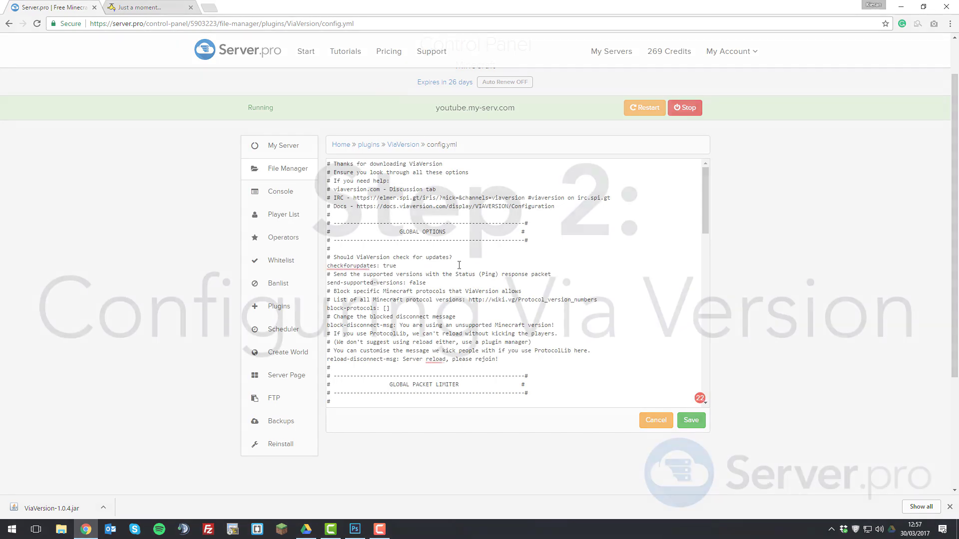
pyautogui.scroll(-3)
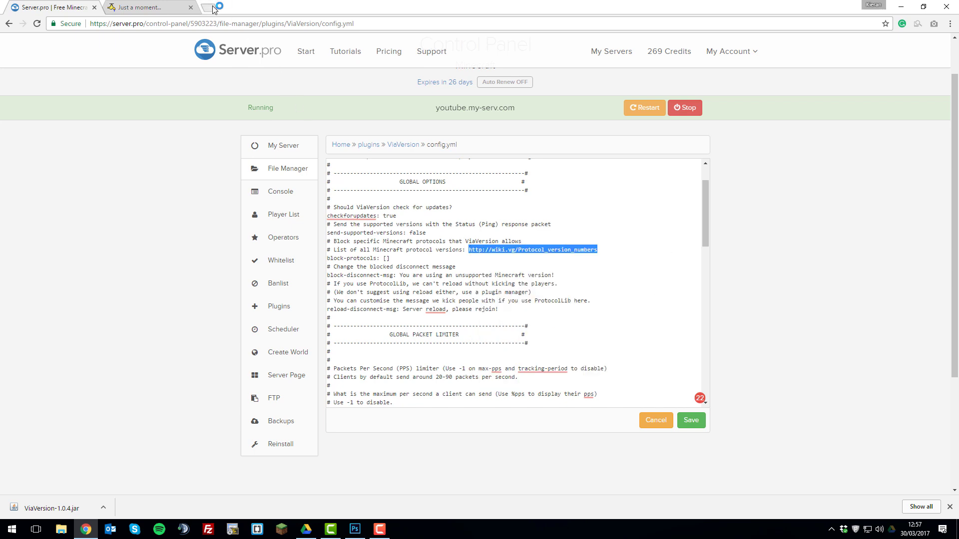
pyautogui.click(531, 250)
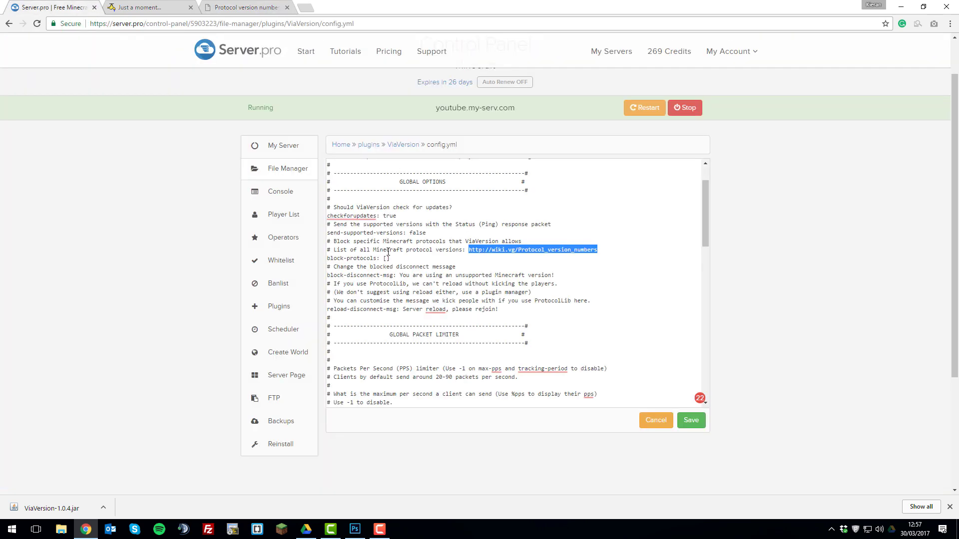
# Find the 1.10.x rows on the protocol version numbers page, reading protocol 210.
pyautogui.click(244, 7)
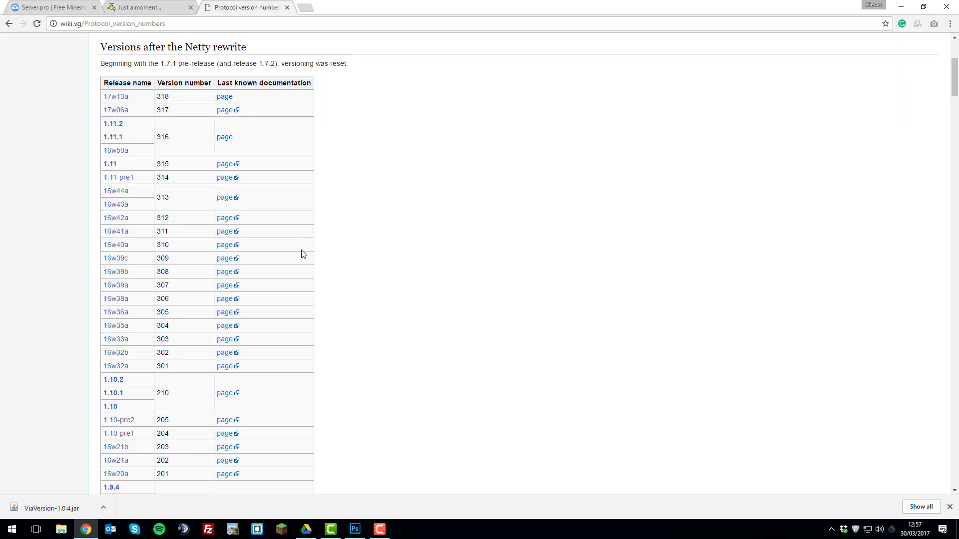
pyautogui.scroll(-3)
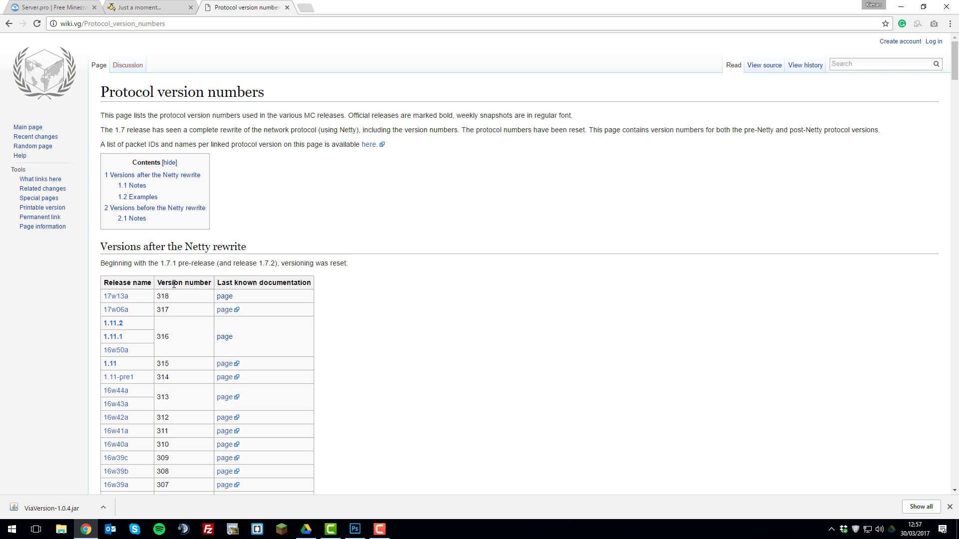
pyautogui.scroll(-3)
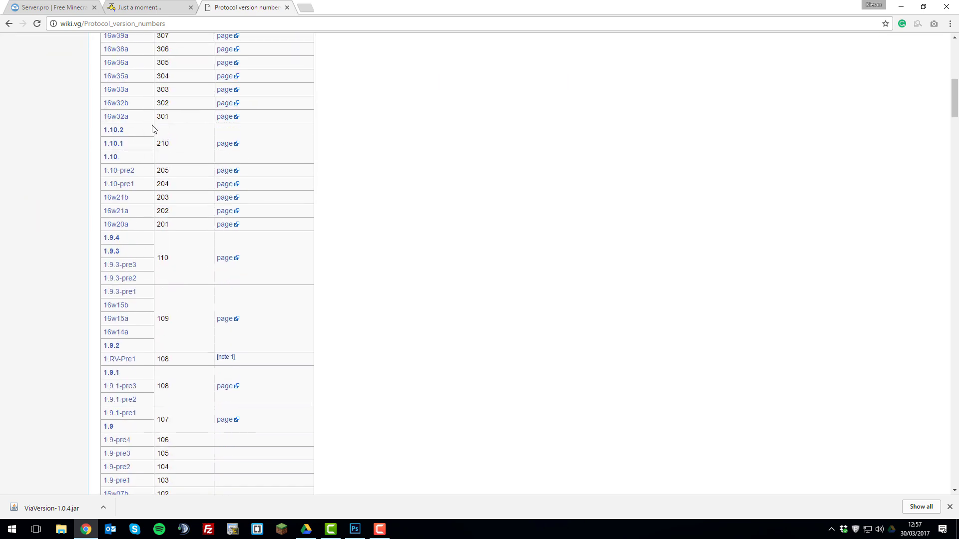
# Back in the config editor, set block-protocols to [210] to block 1.10 clients.
pyautogui.click(52, 7)
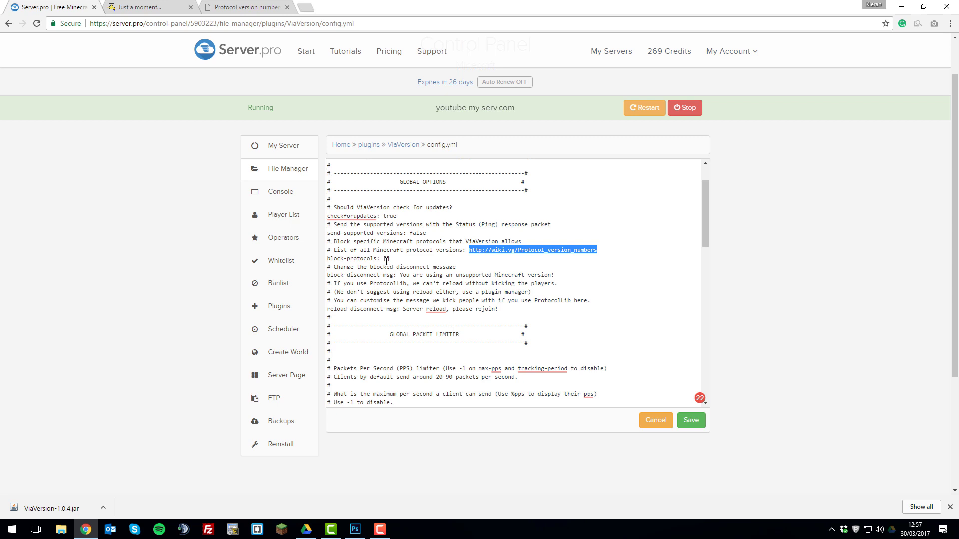
pyautogui.write('[210]')
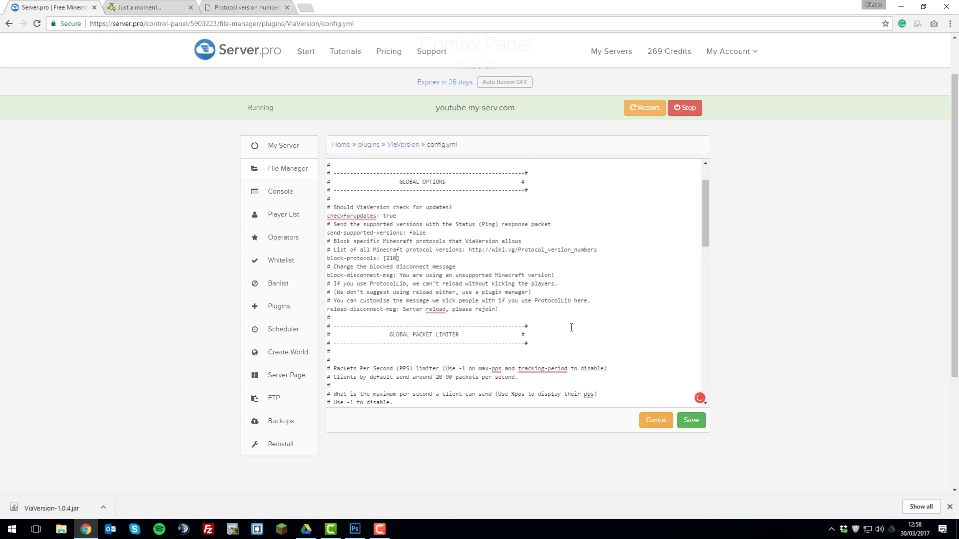
# Review the patch options, leaving prevent-collision true and setting bossbar-anti-flicker to true.
pyautogui.scroll(-3)
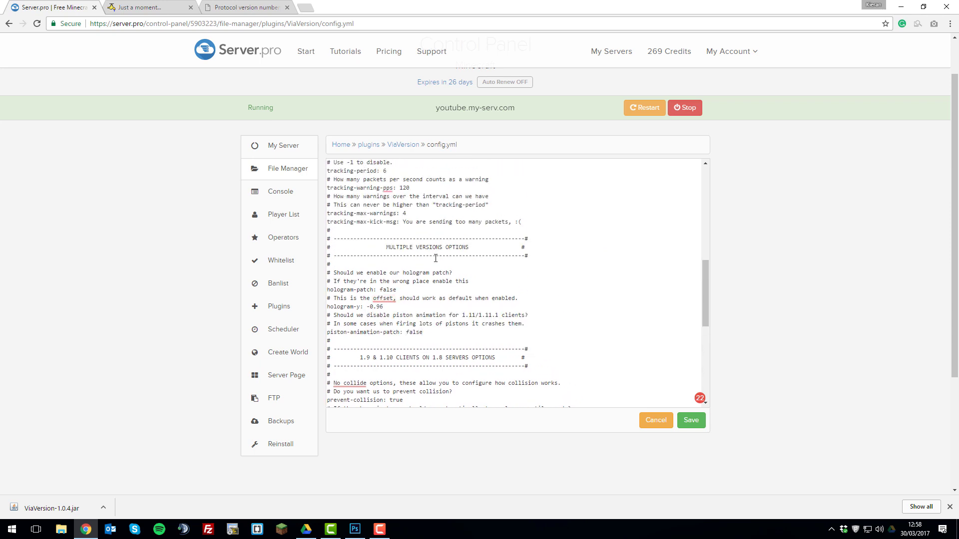
pyautogui.moveTo(387, 290)
pyautogui.write('tru')
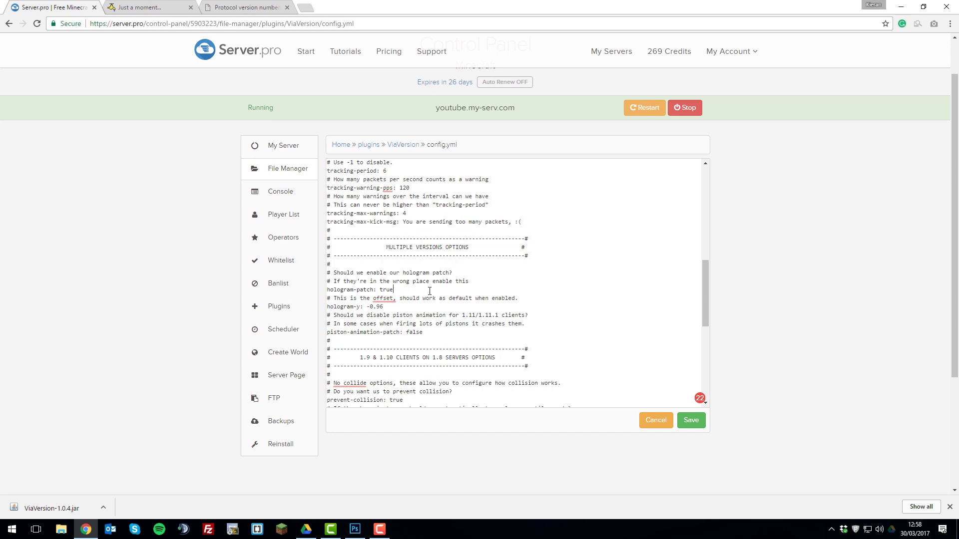
pyautogui.scroll(-3)
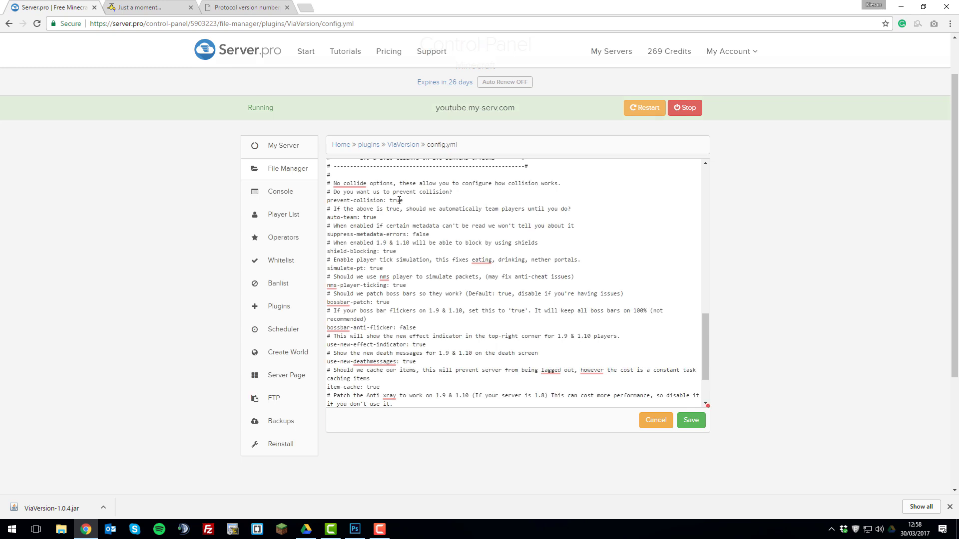
pyautogui.doubleClick(395, 200)
pyautogui.write('f')
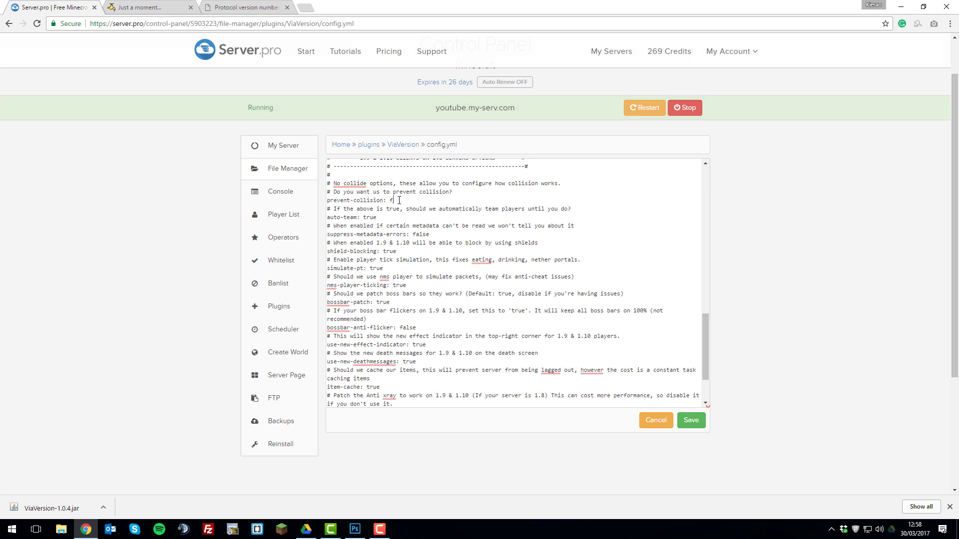
pyautogui.scroll(-3)
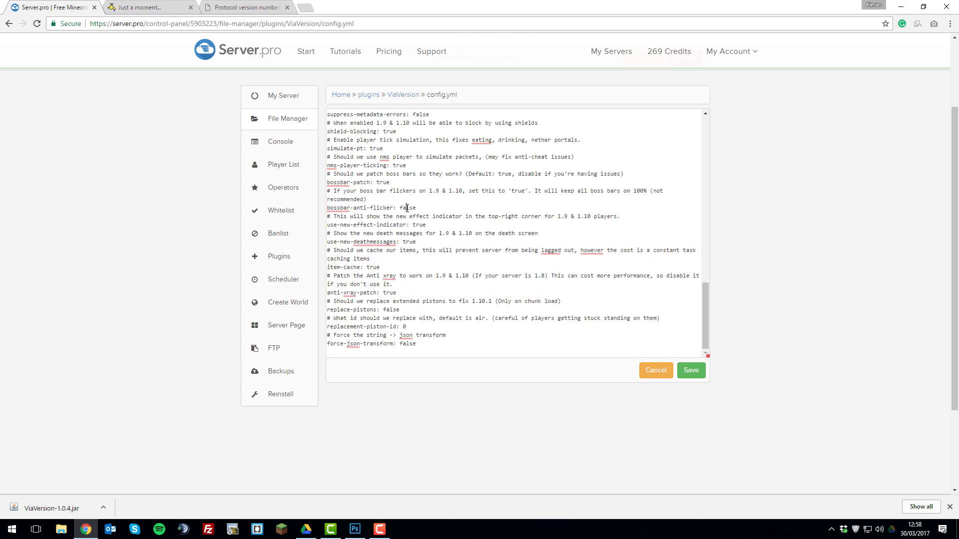
pyautogui.doubleClick(406, 208)
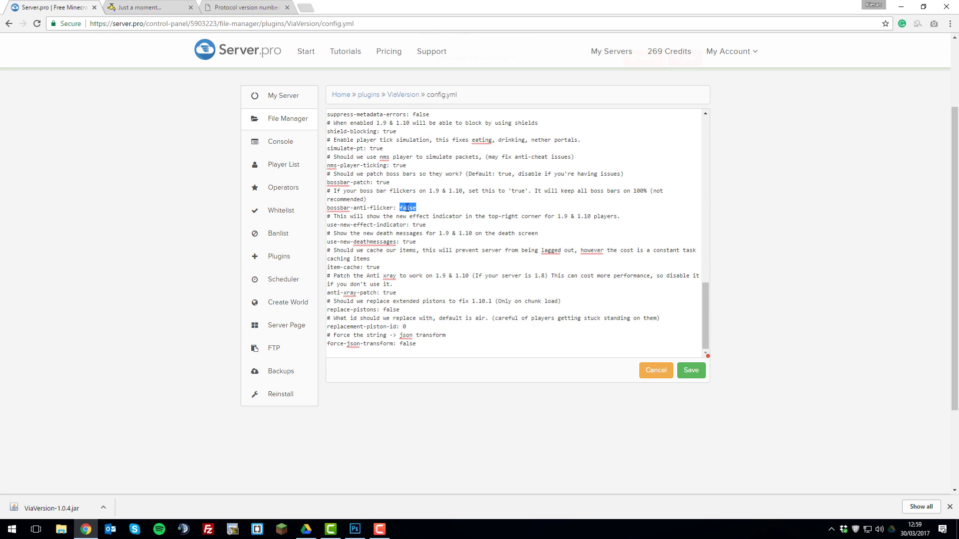
pyautogui.write('true')
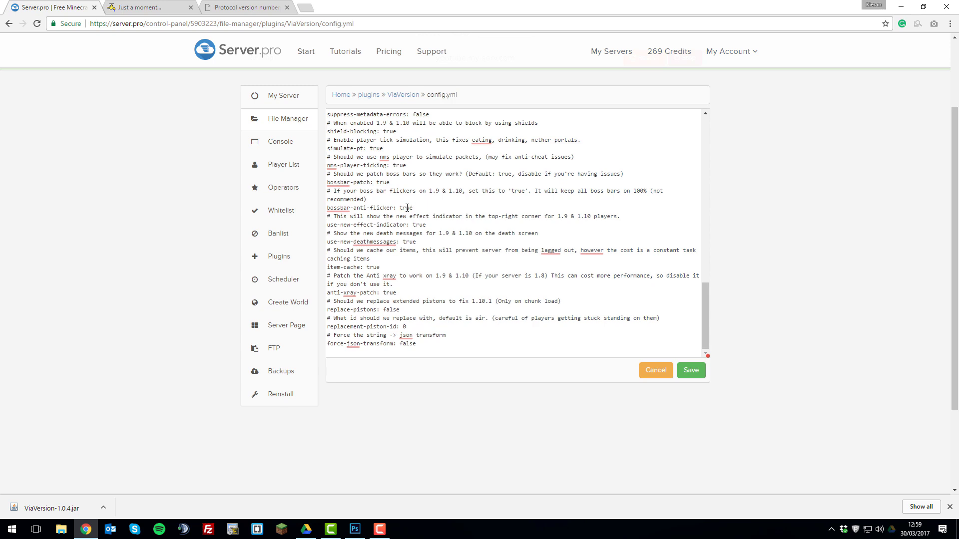
pyautogui.moveTo(399, 312)
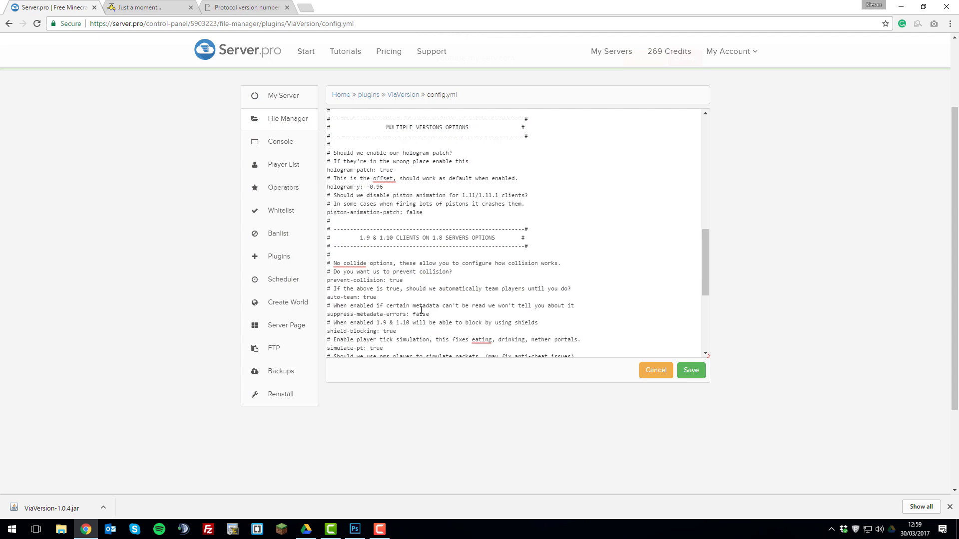
pyautogui.scroll(-3)
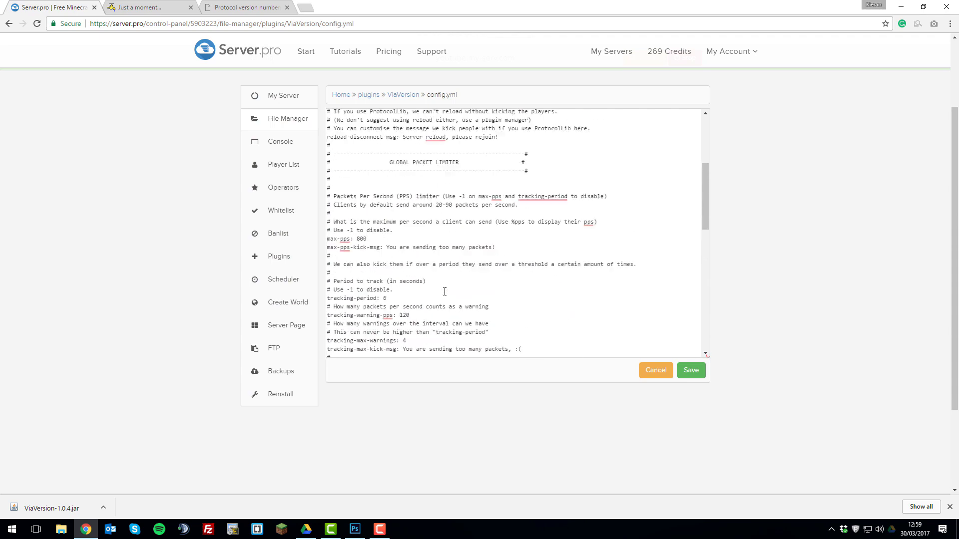
# Save the edited config.yml, return to the My Server overview and launch Minecraft 1.8.8.
pyautogui.click(690, 369)
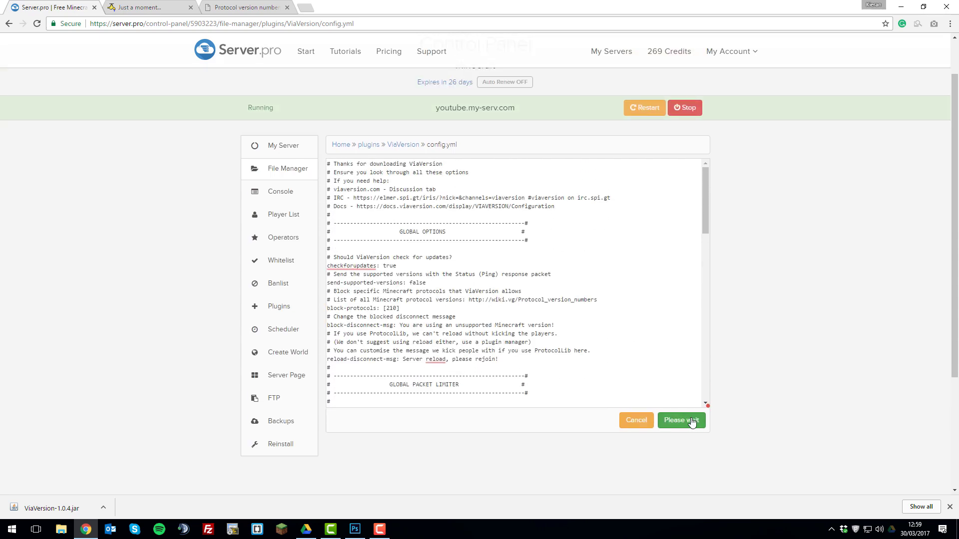
pyautogui.click(680, 420)
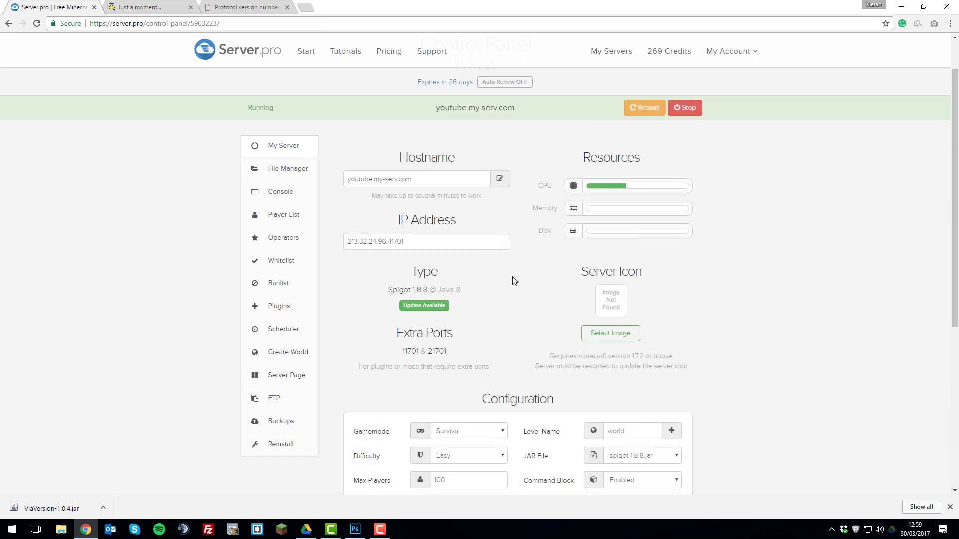
pyautogui.moveTo(426, 303)
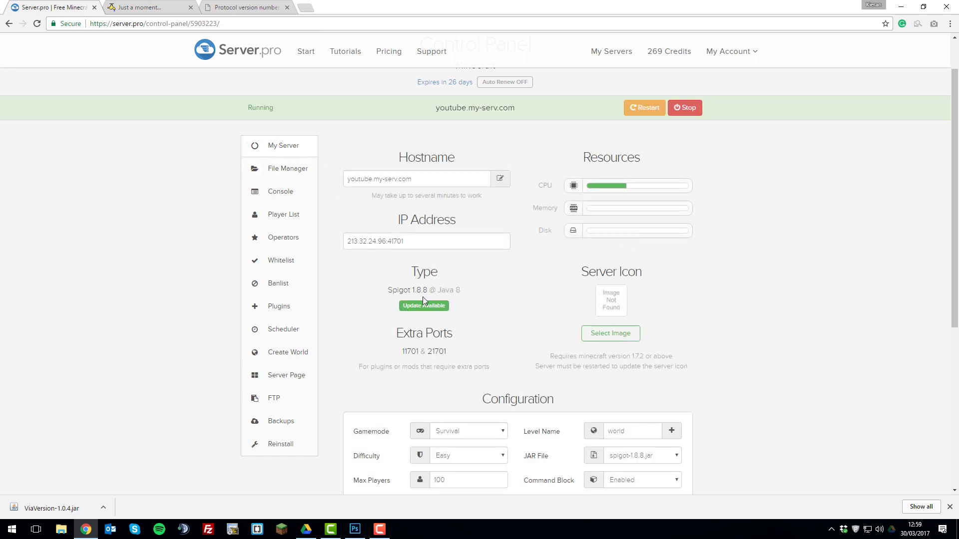
pyautogui.click(150, 7)
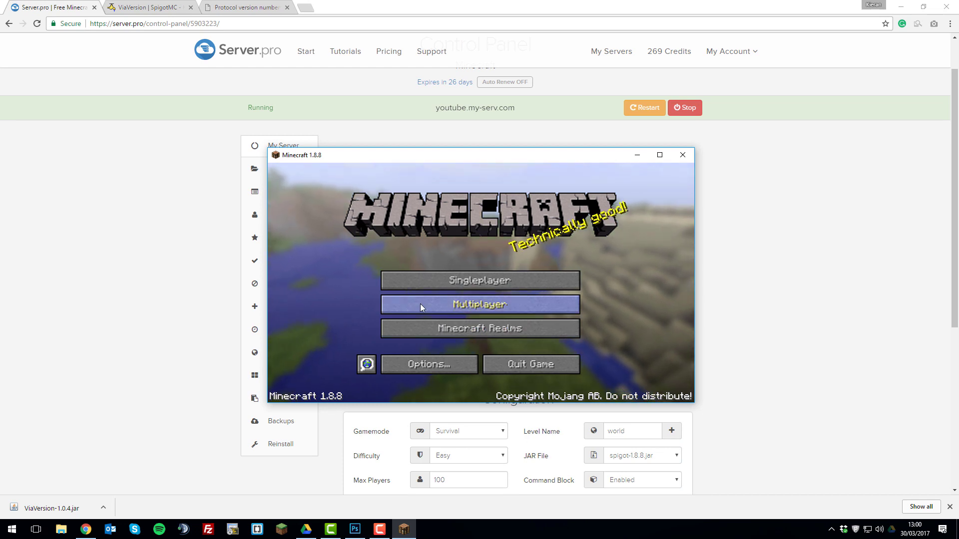
# Join the ViaVersion server from the 1.8.8, 1.9.4, 1.10.2 and 1.11.2 clients via Multiplayer.
pyautogui.click(479, 305)
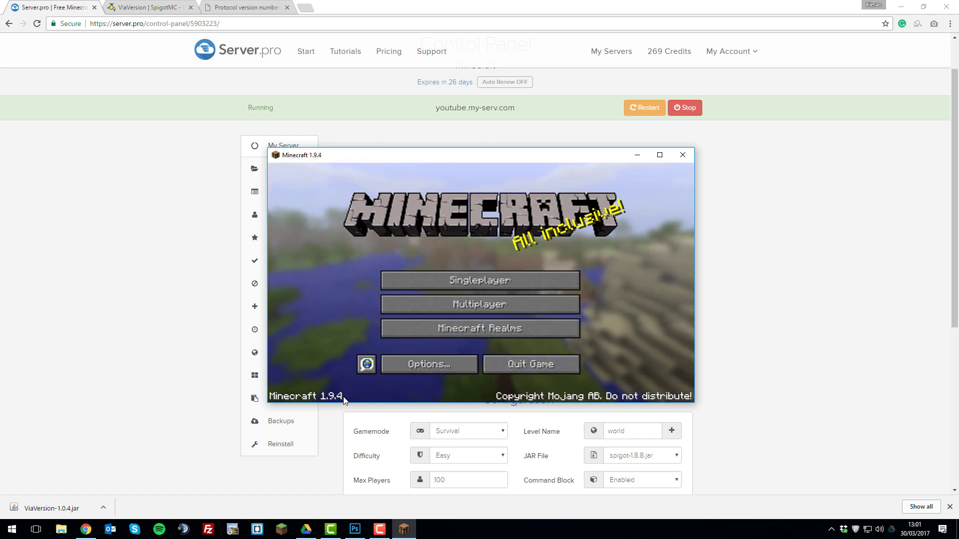
pyautogui.click(479, 305)
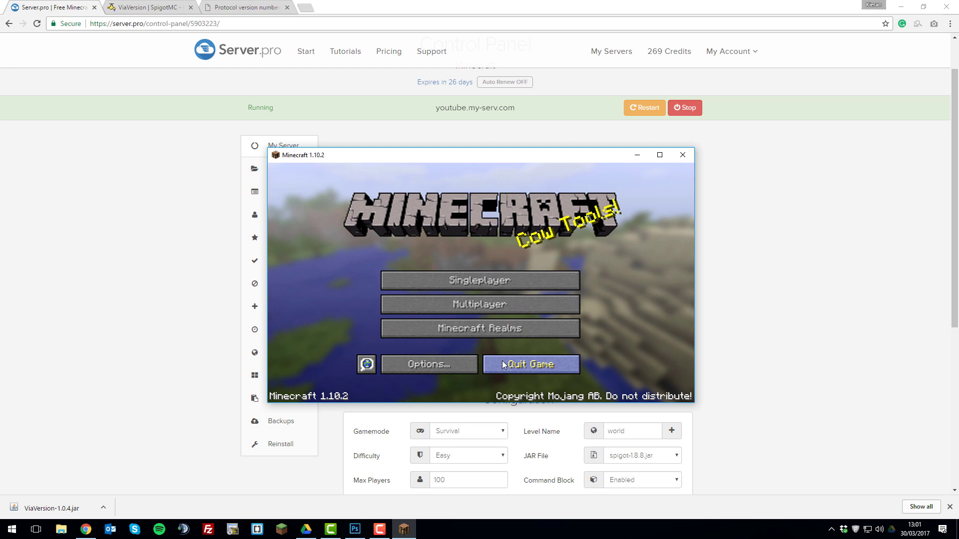
pyautogui.moveTo(336, 398)
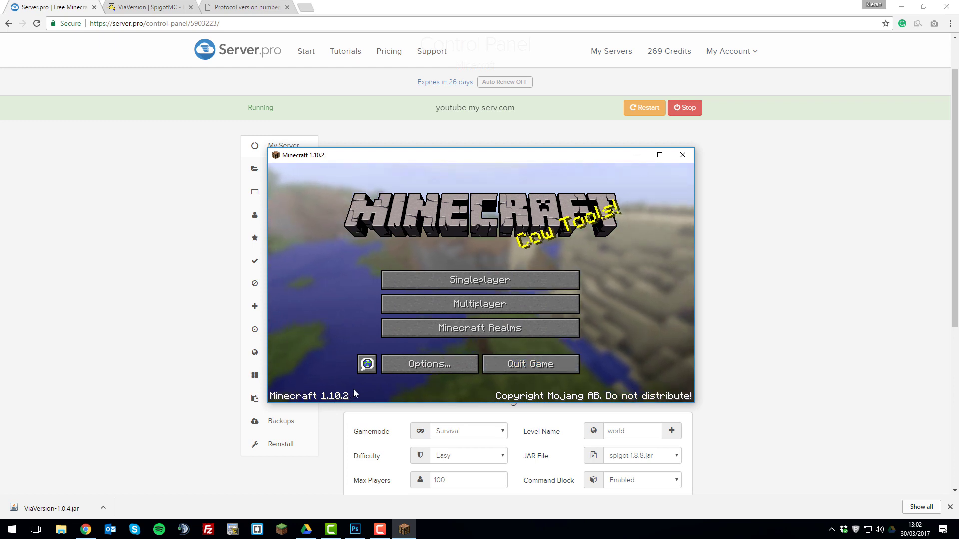
pyautogui.click(480, 304)
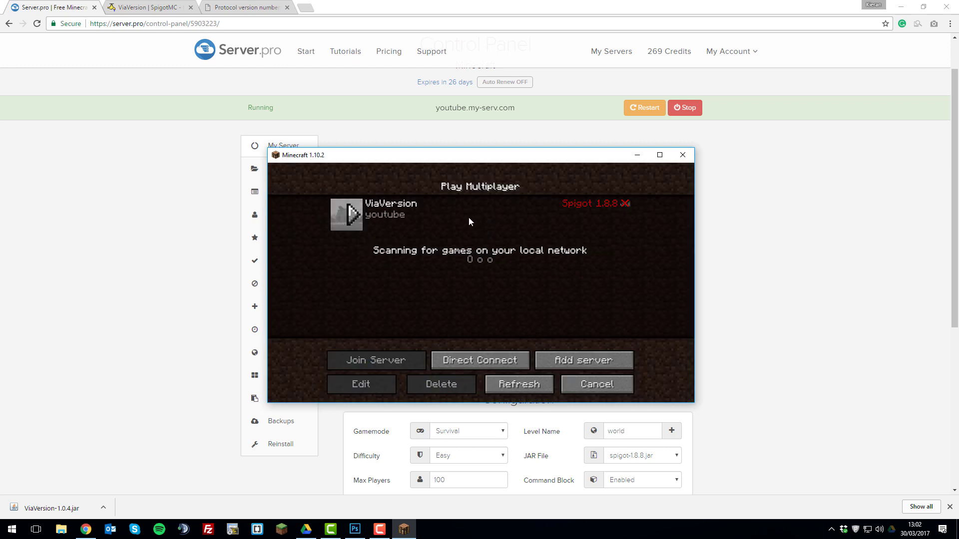
pyautogui.click(594, 383)
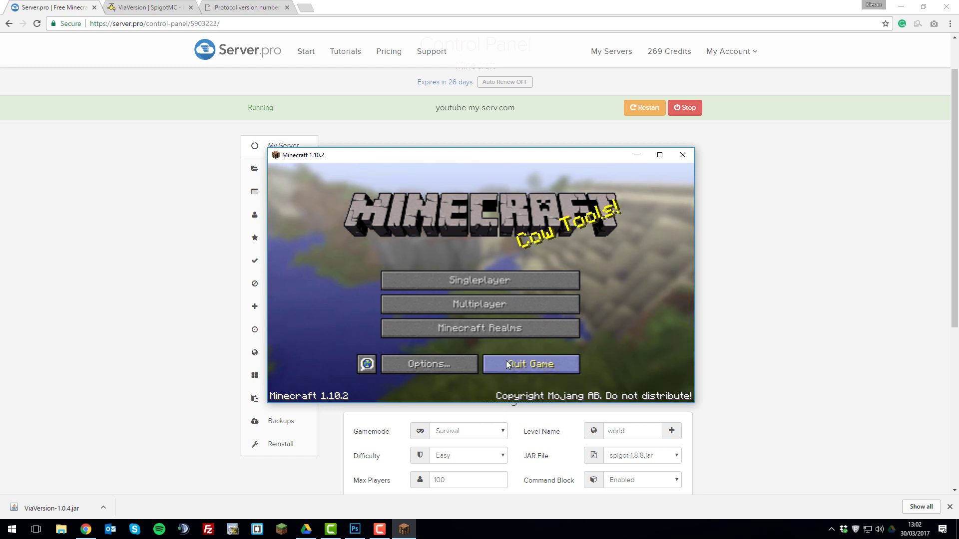
pyautogui.moveTo(480, 361)
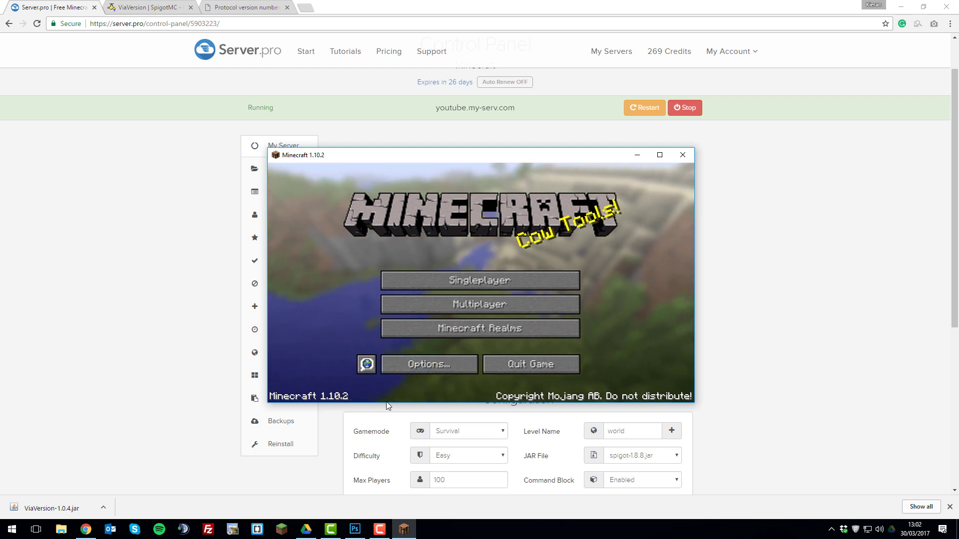
pyautogui.moveTo(530, 365)
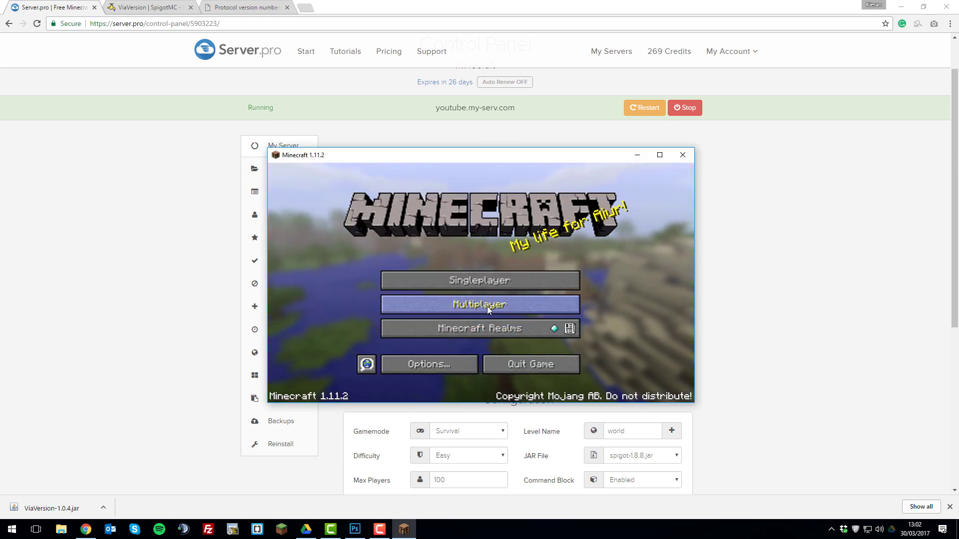
pyautogui.click(480, 305)
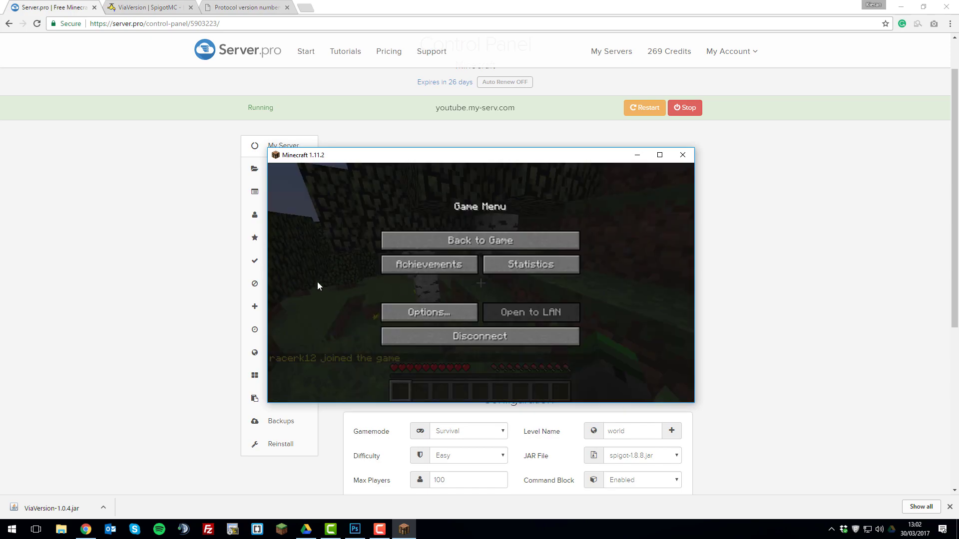
# Check the console log of the join and disconnect attempts, then return to the My Server overview.
pyautogui.click(279, 192)
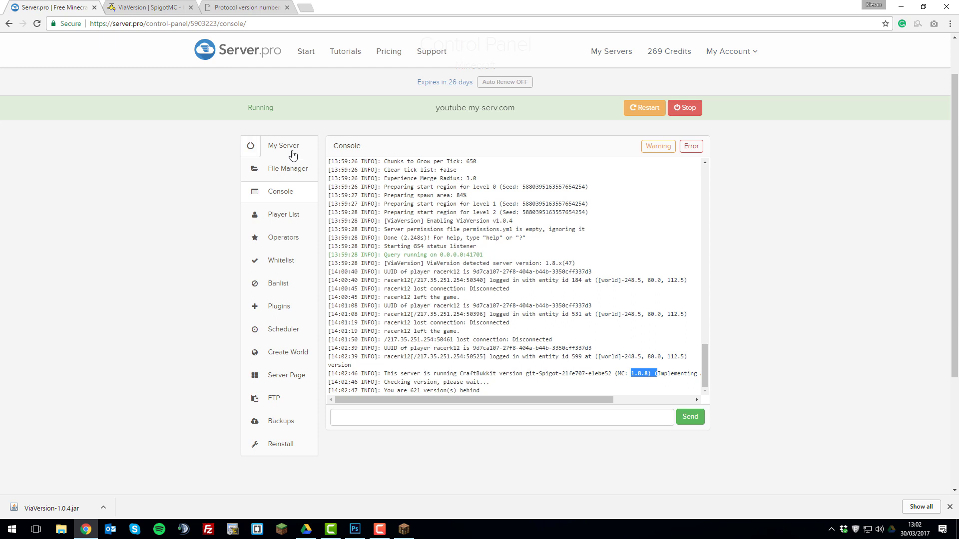
pyautogui.click(282, 144)
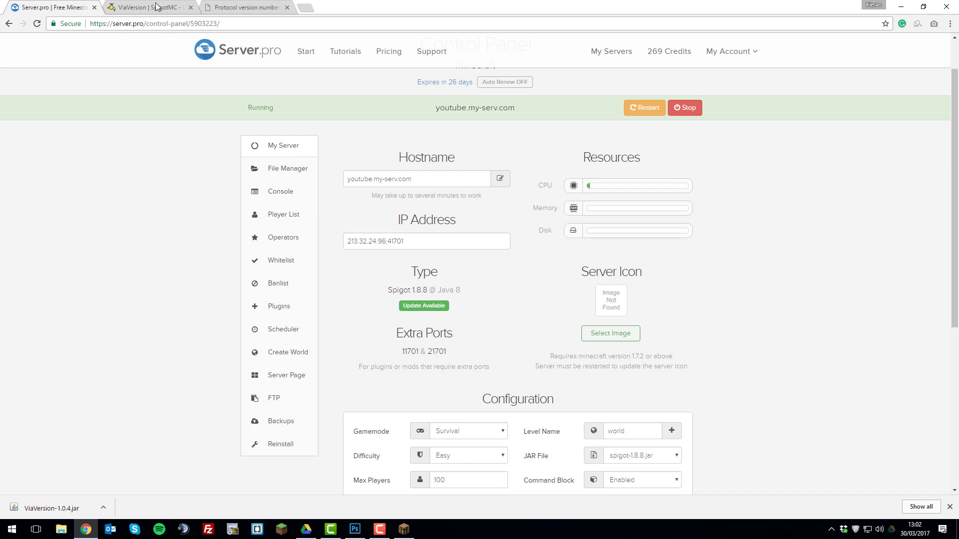
# Scroll through the ViaVersion SpigotMC page's overview, compatibility table and FAQ, then back to the top.
pyautogui.click(146, 7)
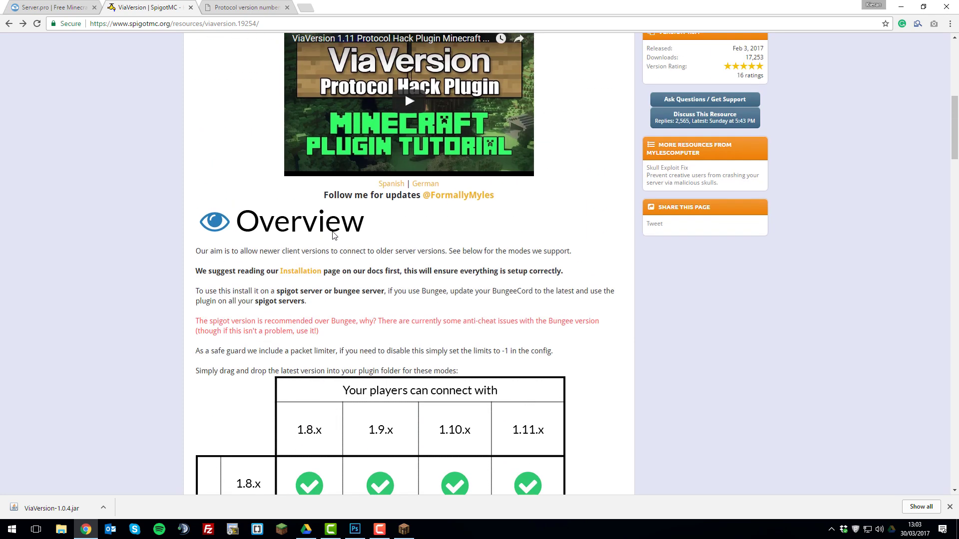
pyautogui.moveTo(227, 322)
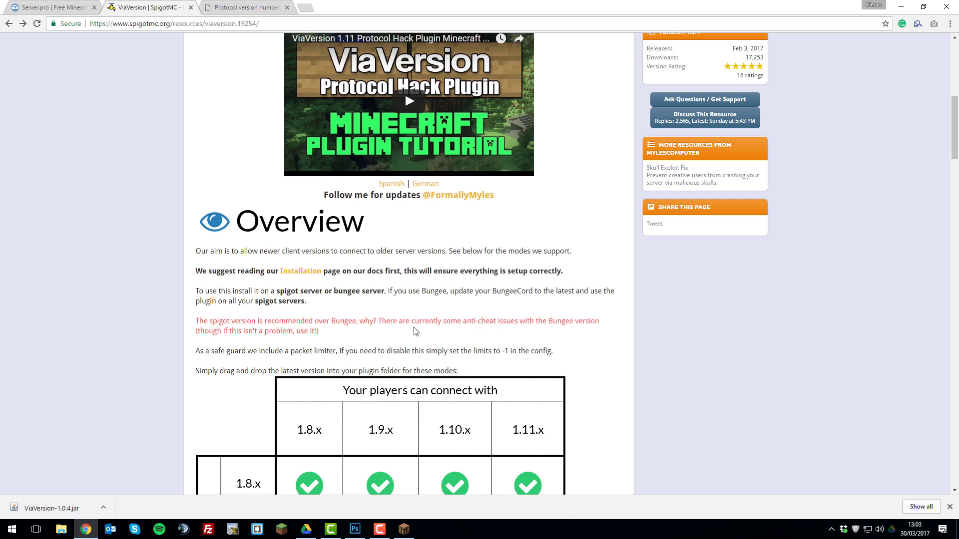
pyautogui.moveTo(353, 337)
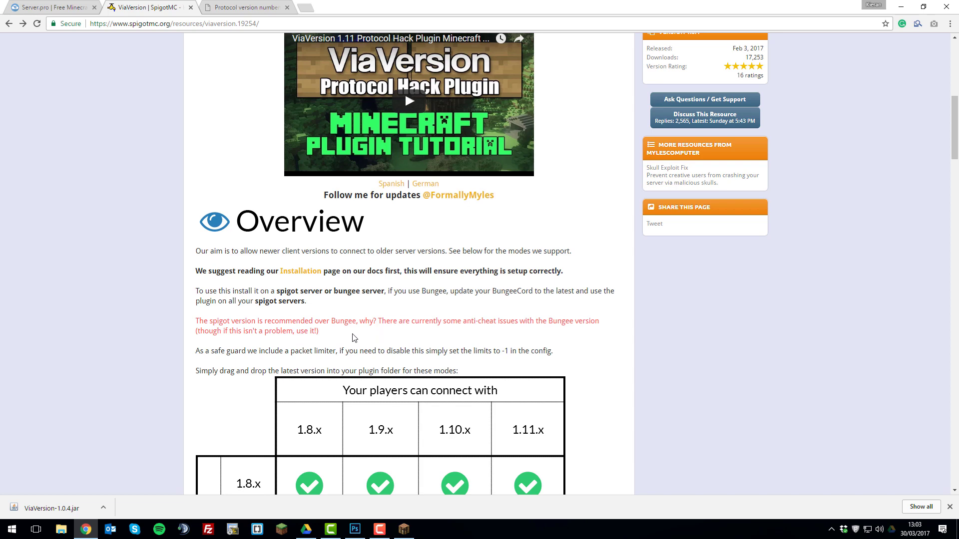
pyautogui.moveTo(358, 336)
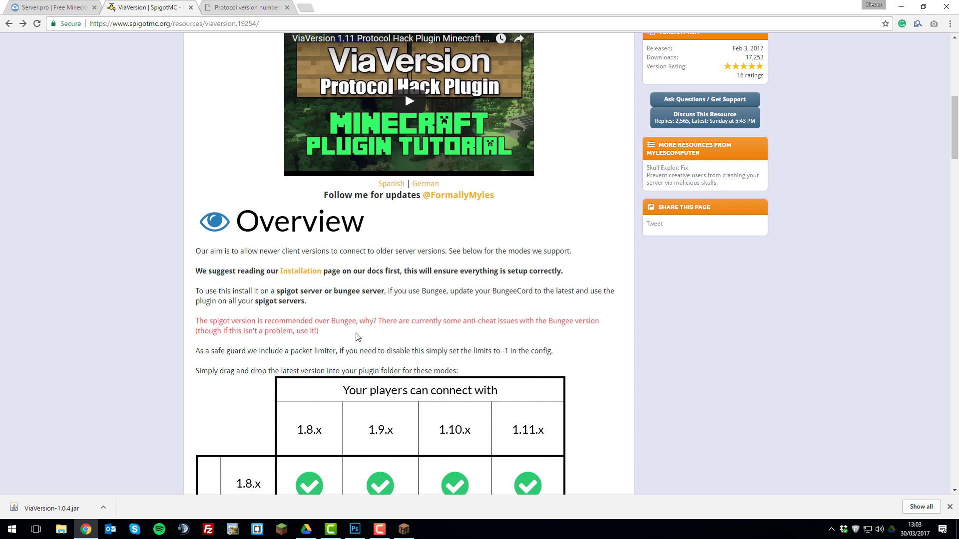
pyautogui.scroll(3)
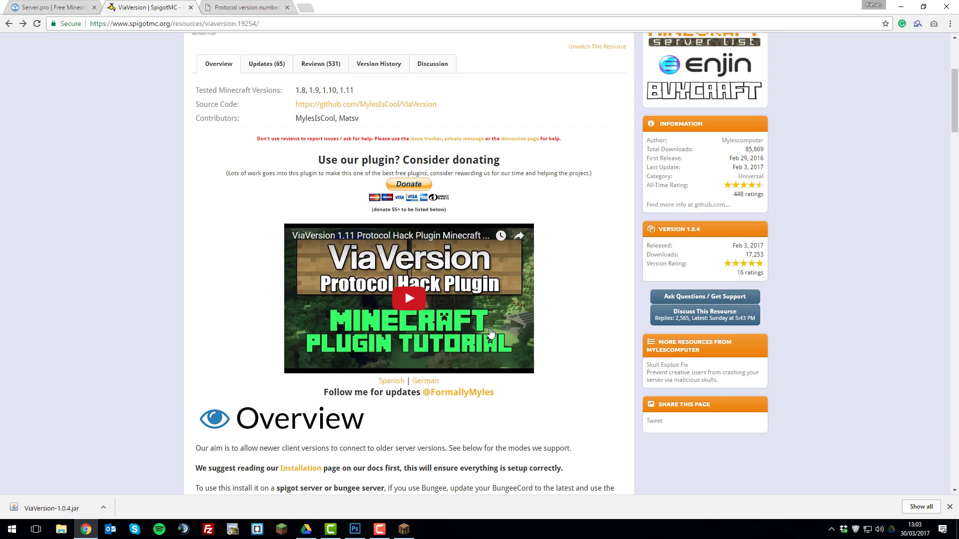
pyautogui.scroll(-3)
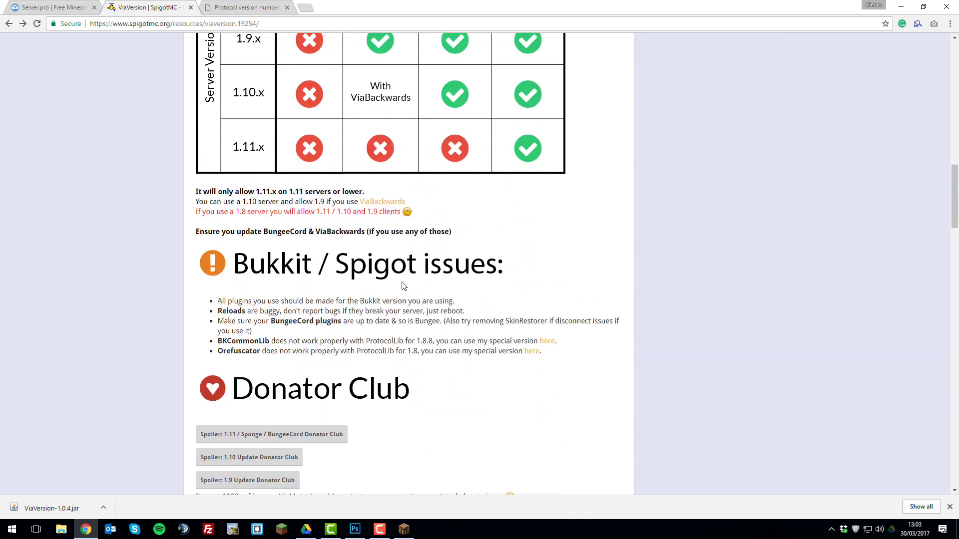
pyautogui.scroll(-3)
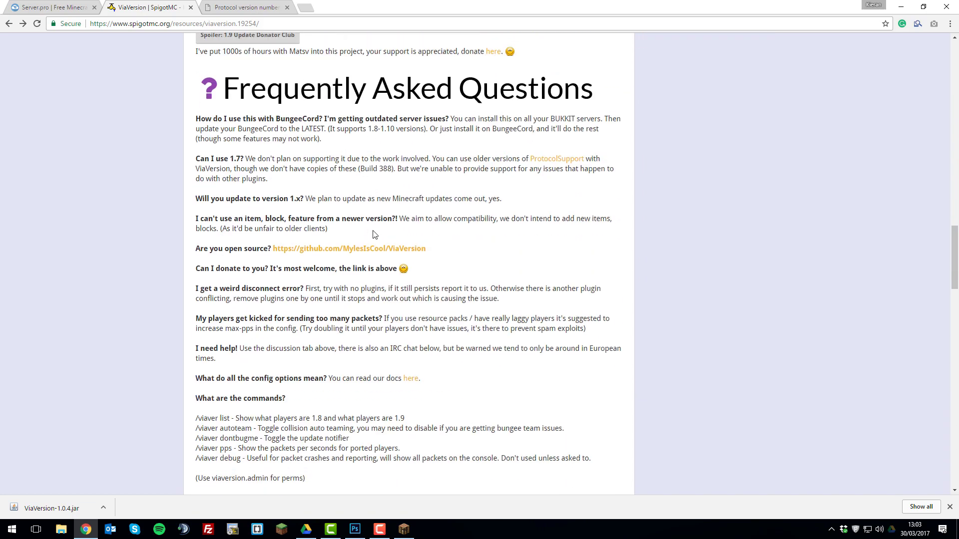
pyautogui.scroll(3)
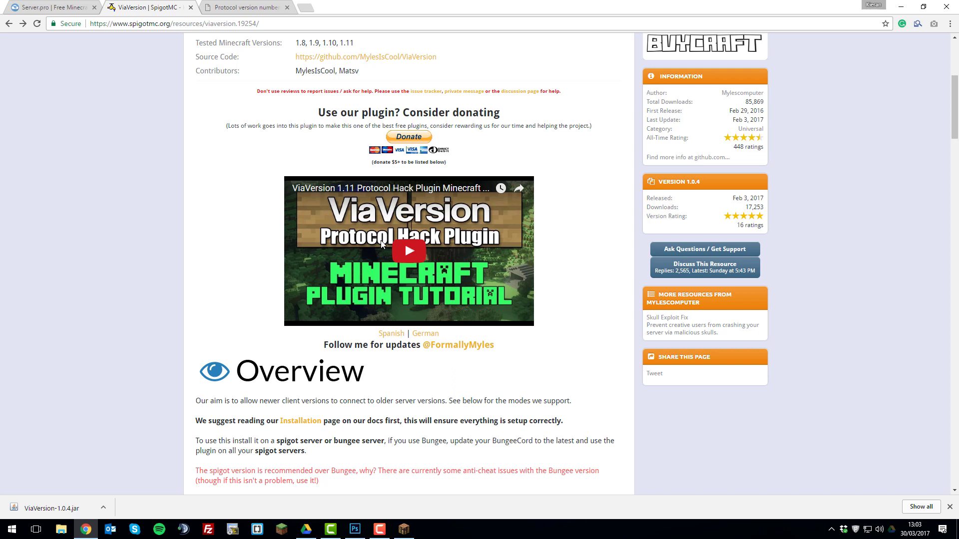
pyautogui.moveTo(576, 237)
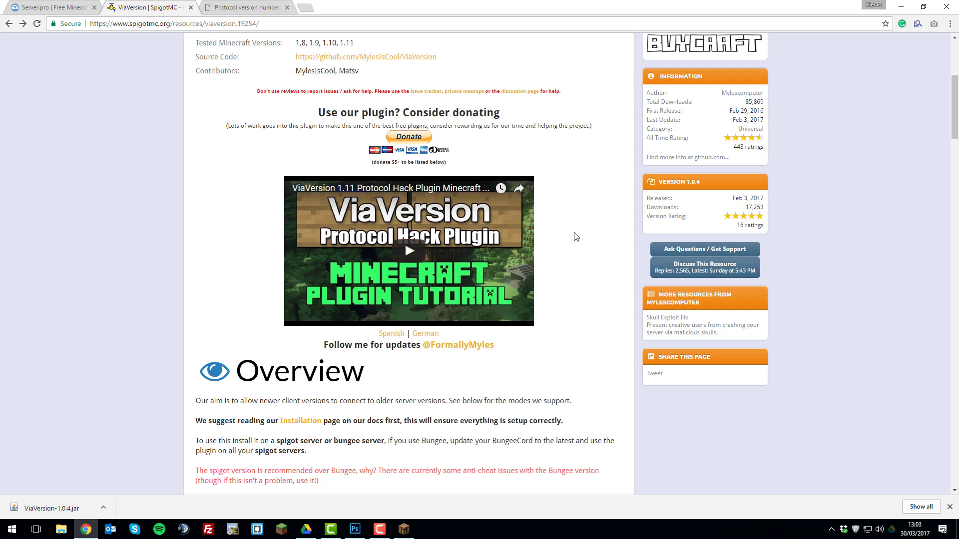